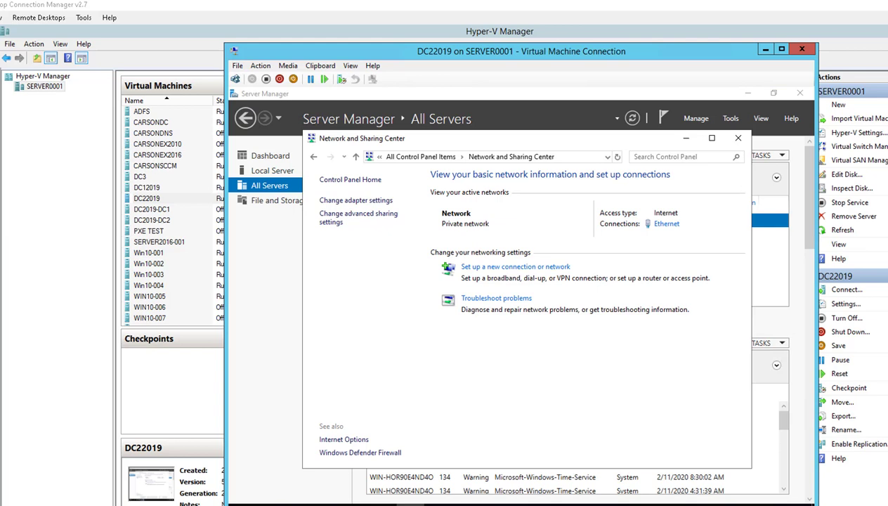
mouse_move(500, 447)
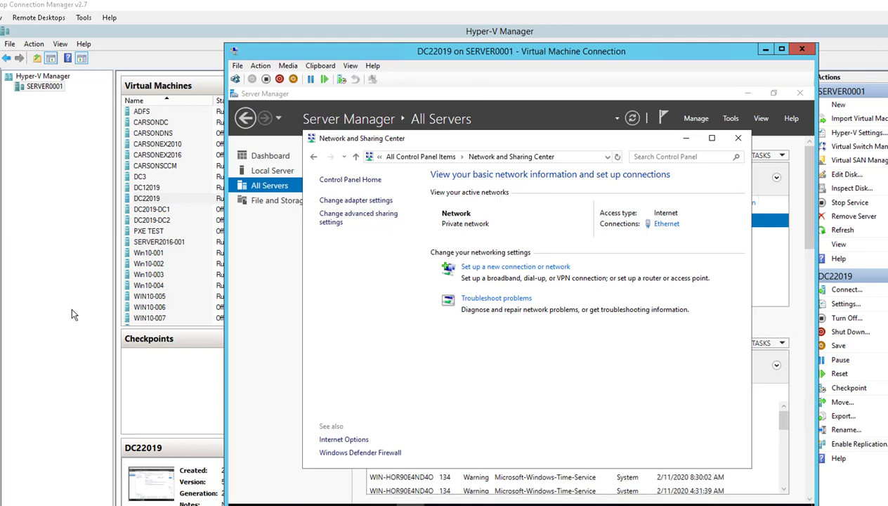
mouse_move(489, 374)
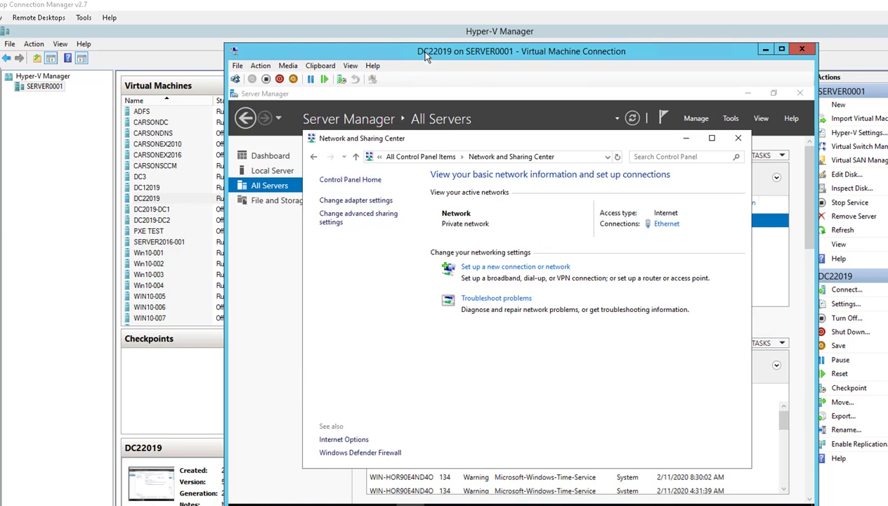
mouse_move(430, 381)
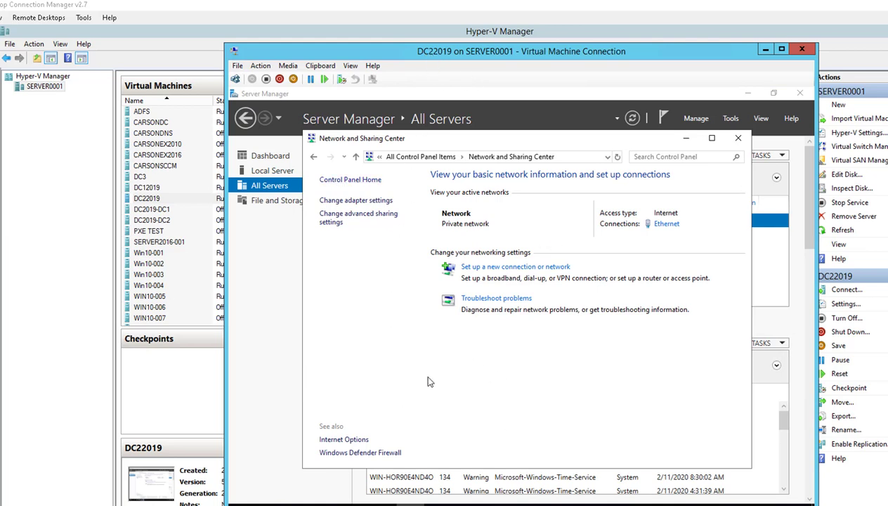
mouse_move(540, 396)
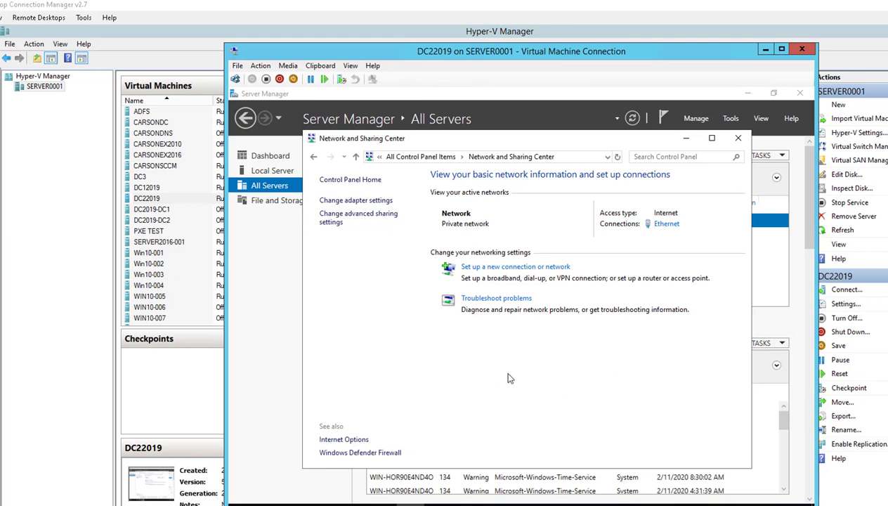
mouse_move(697, 252)
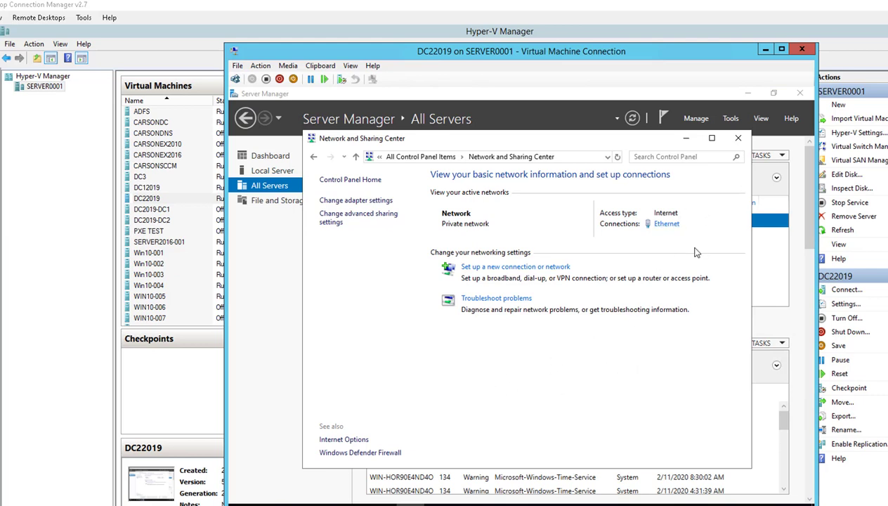
mouse_move(665, 228)
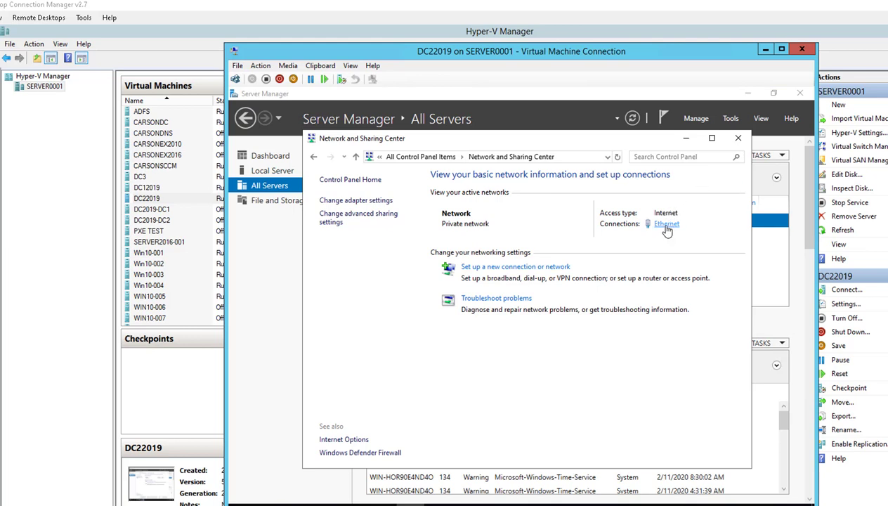
Change the Ethernet adapter's IPv4 preferred DNS server to 192.168.1.43 and close its status window.
left_click(664, 223)
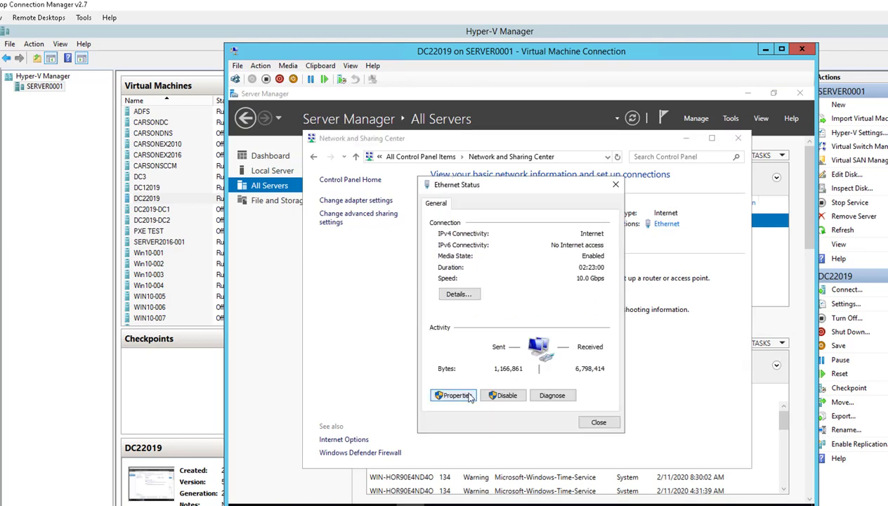
left_click(453, 395)
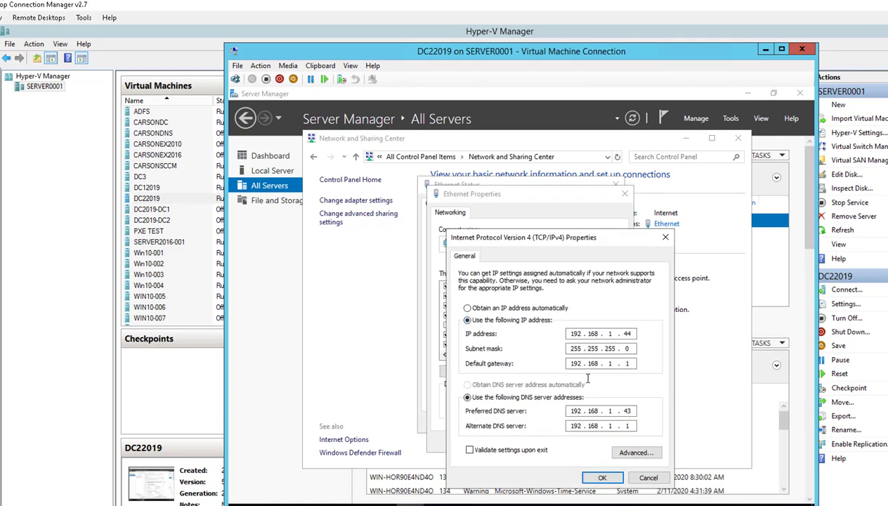
mouse_move(621, 427)
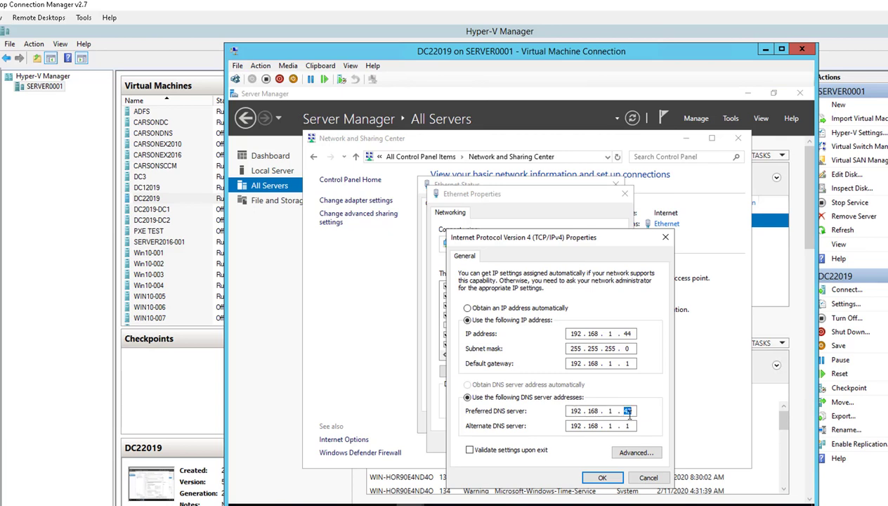
type("43")
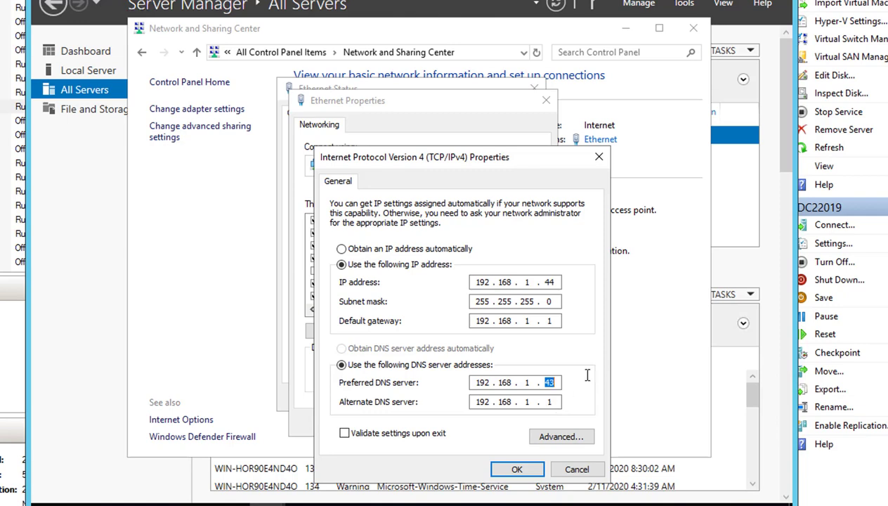
mouse_move(499, 414)
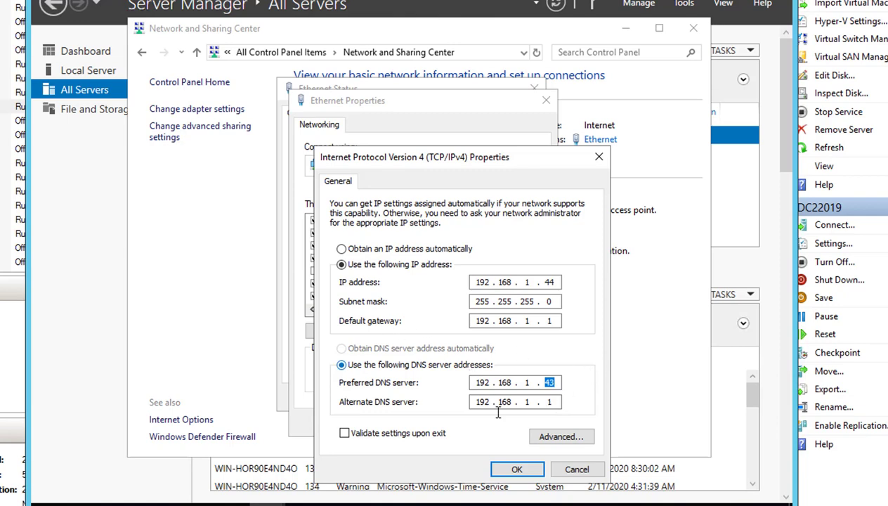
left_click(517, 469)
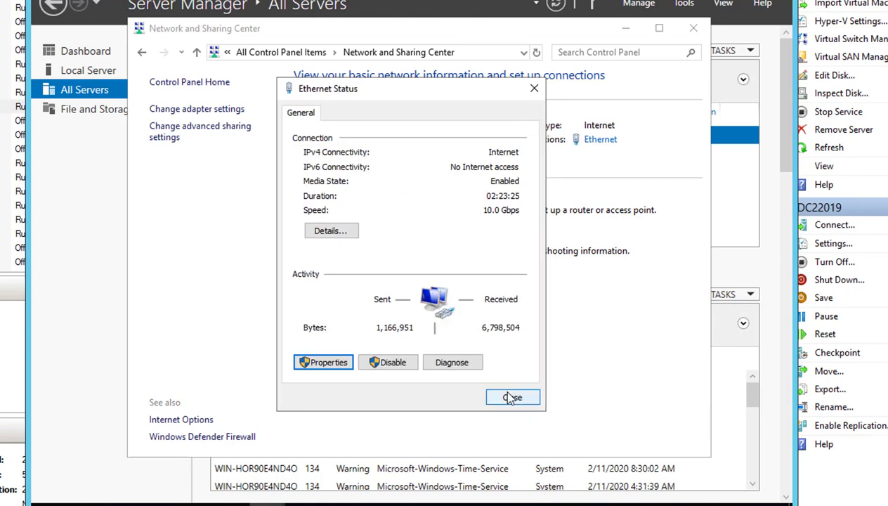
left_click(512, 397)
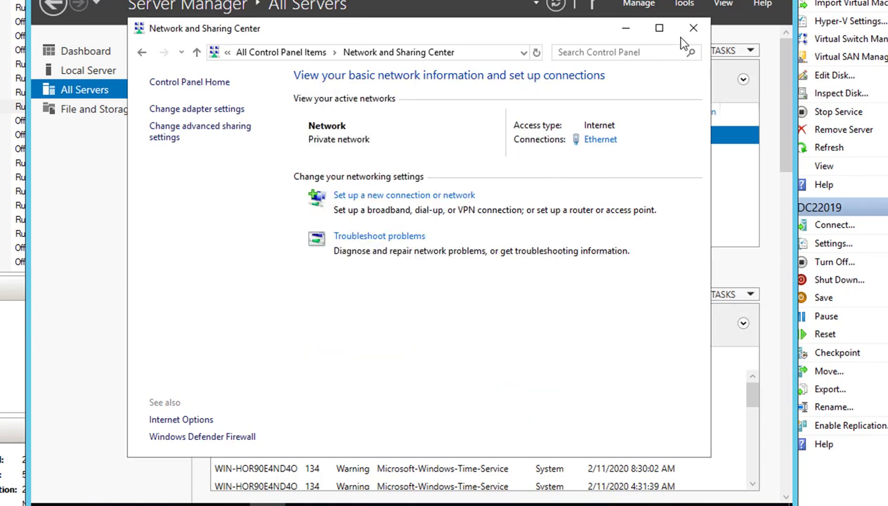
Run Add Roles and Features as a role-based install and return to Server Selection.
left_click(693, 29)
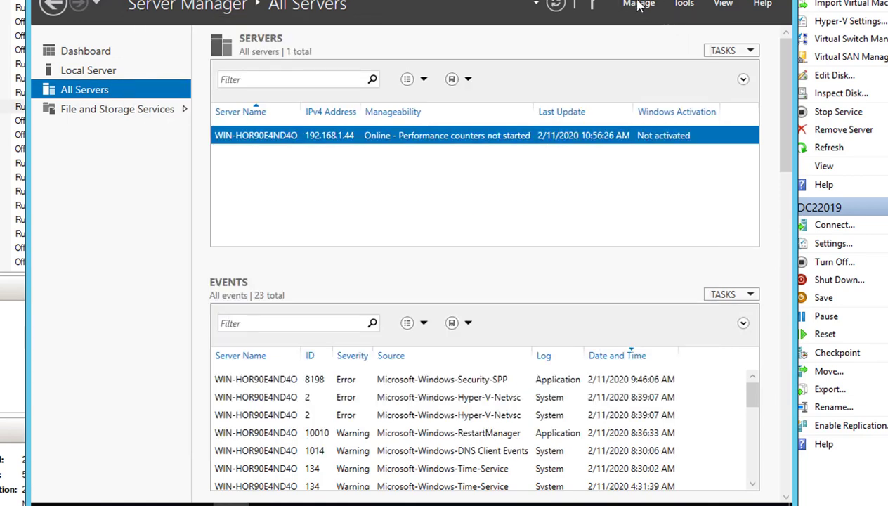
left_click(637, 5)
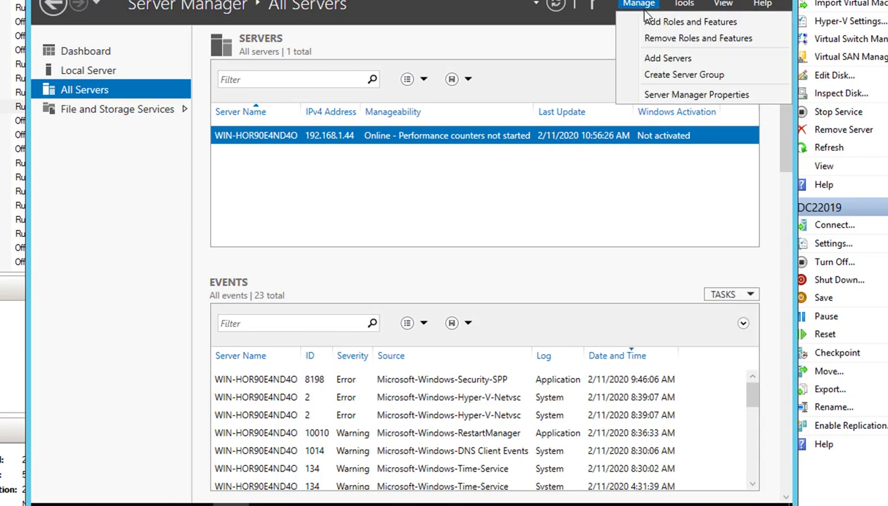
mouse_move(690, 23)
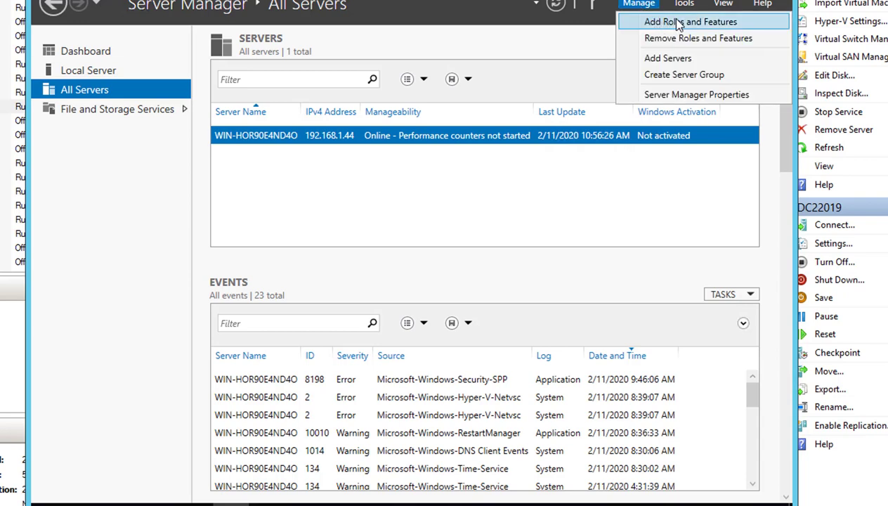
left_click(695, 21)
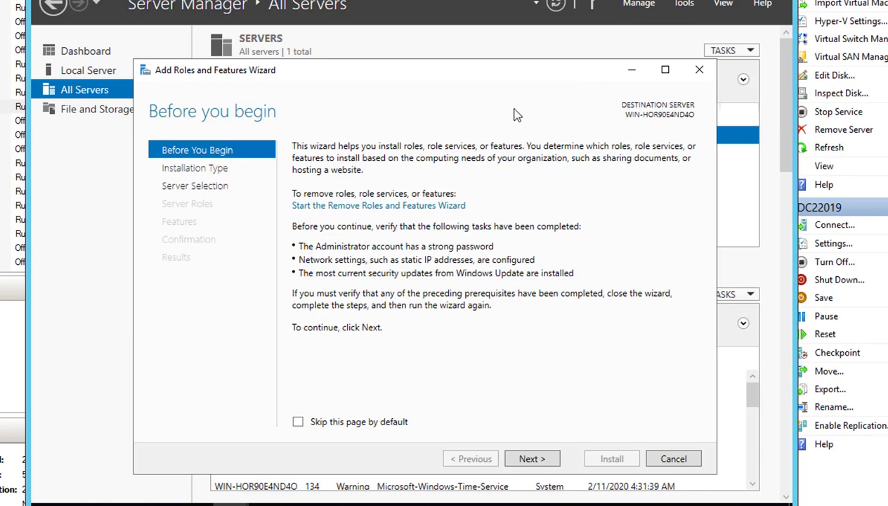
mouse_move(533, 459)
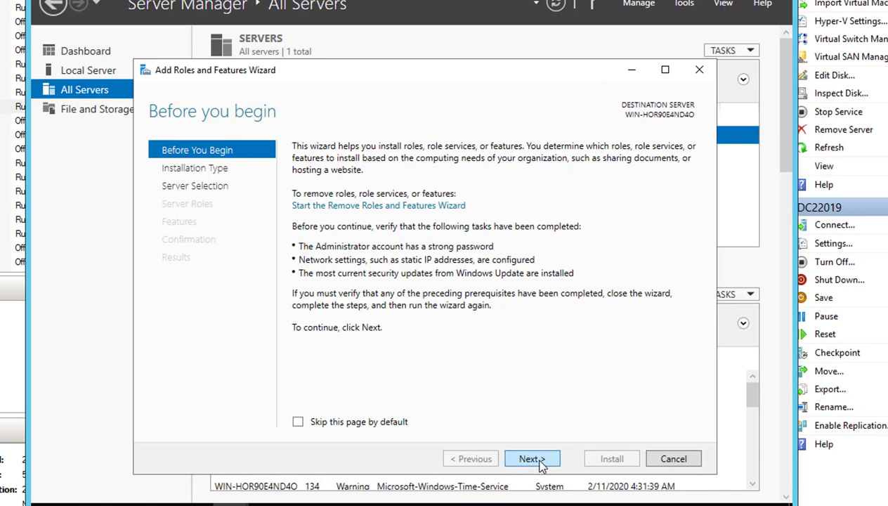
left_click(532, 459)
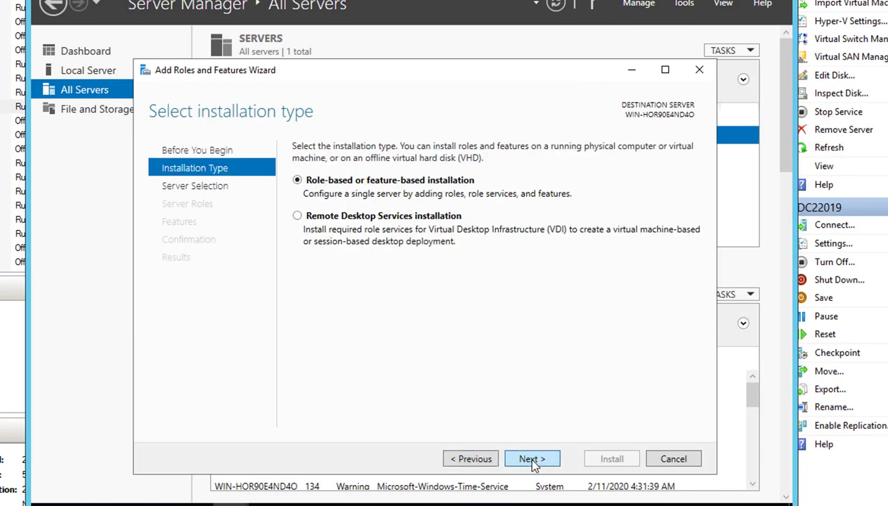
left_click(532, 458)
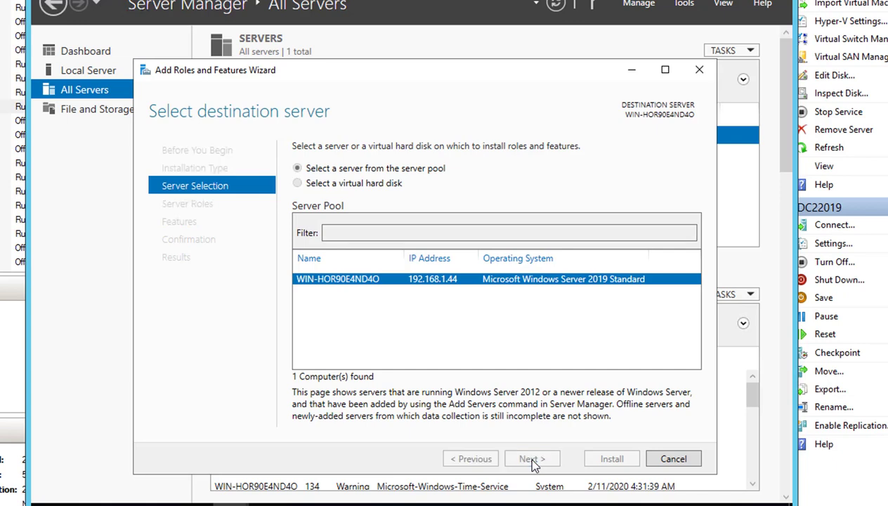
left_click(532, 458)
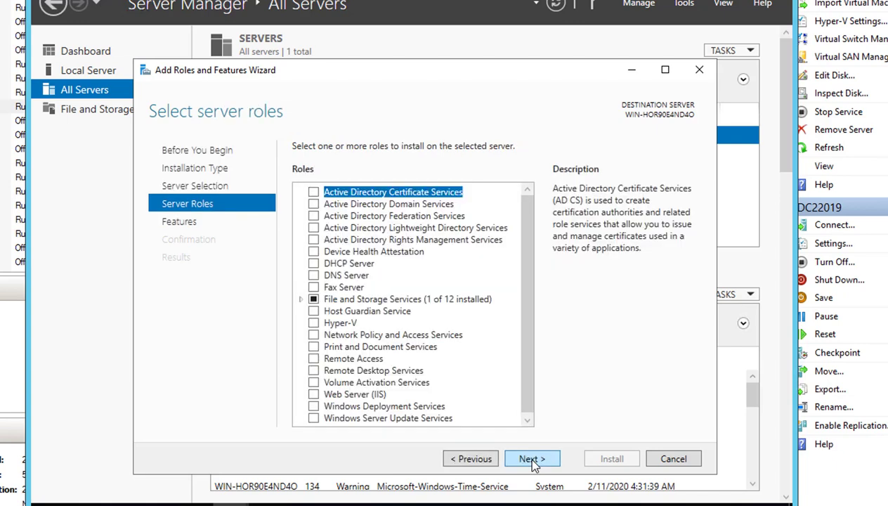
left_click(471, 459)
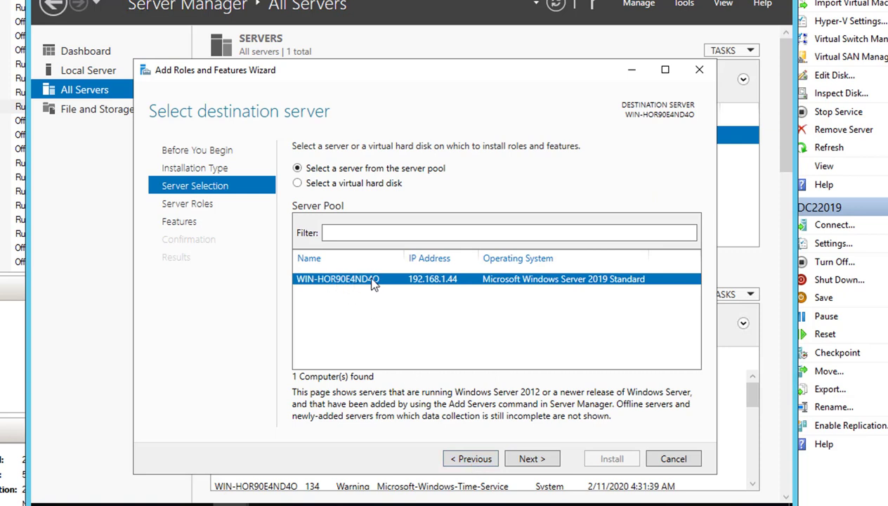
mouse_move(380, 290)
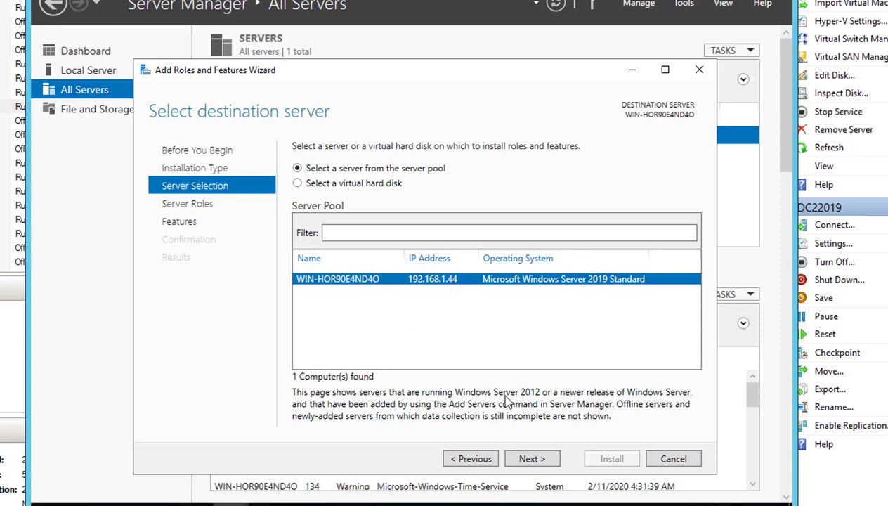
mouse_move(335, 283)
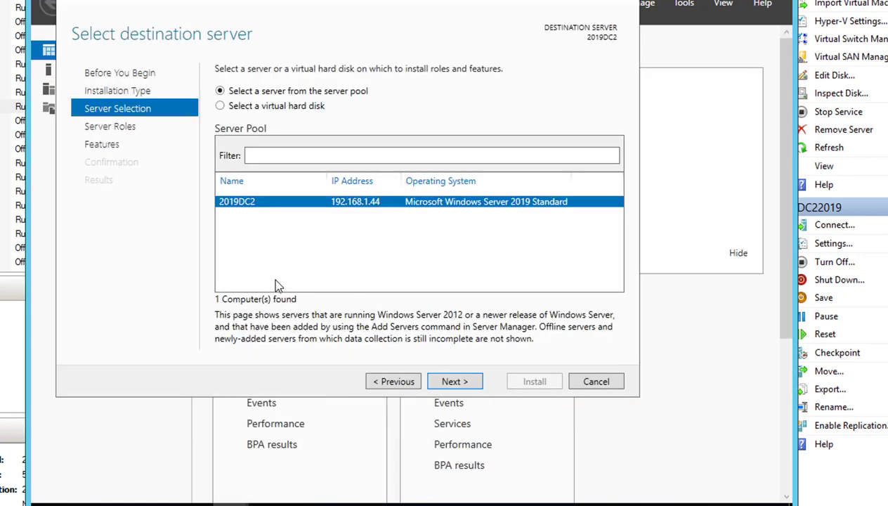
mouse_move(316, 267)
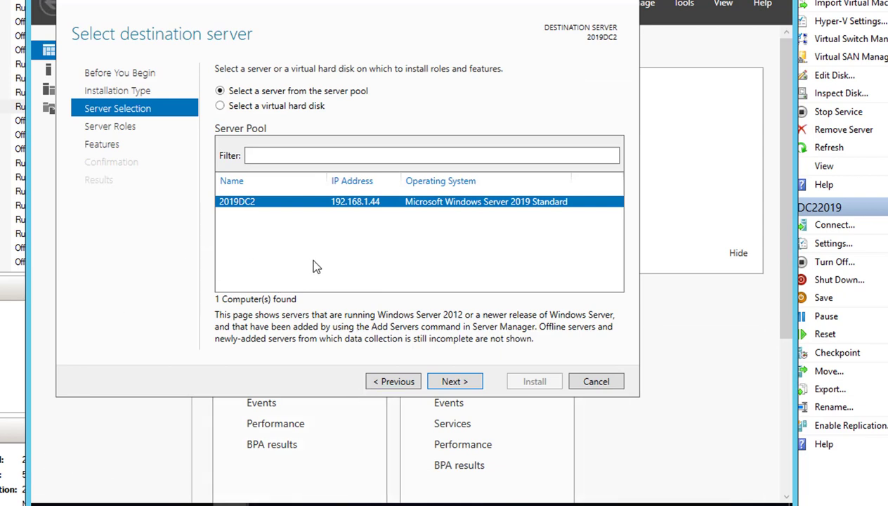
mouse_move(246, 209)
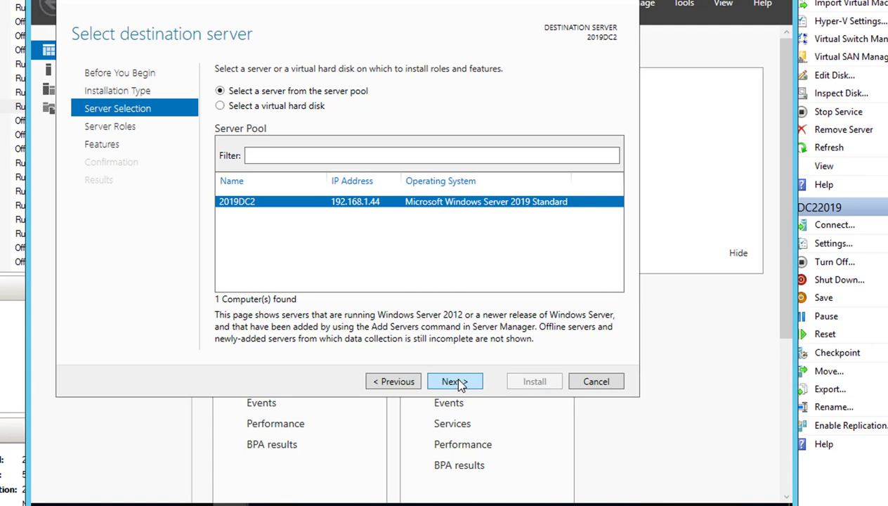
Select Active Directory Domain Services with its management tools and reach the confirmation page.
left_click(455, 381)
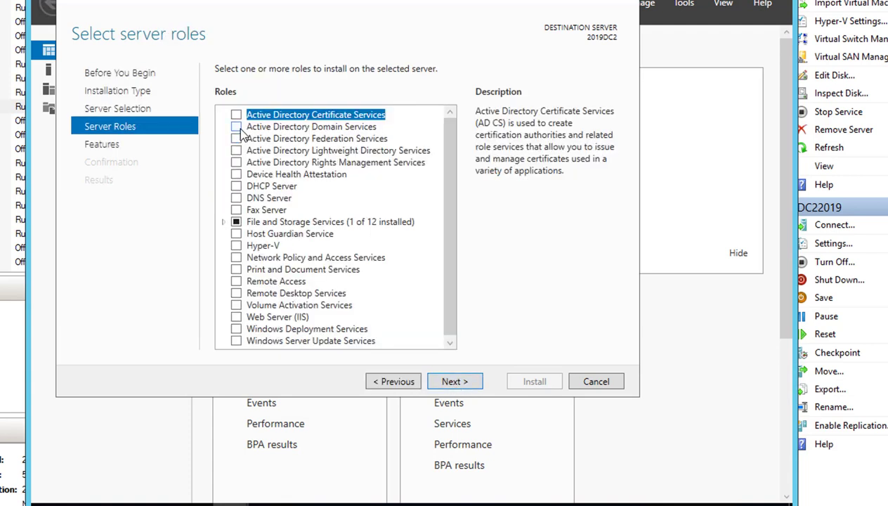
left_click(236, 126)
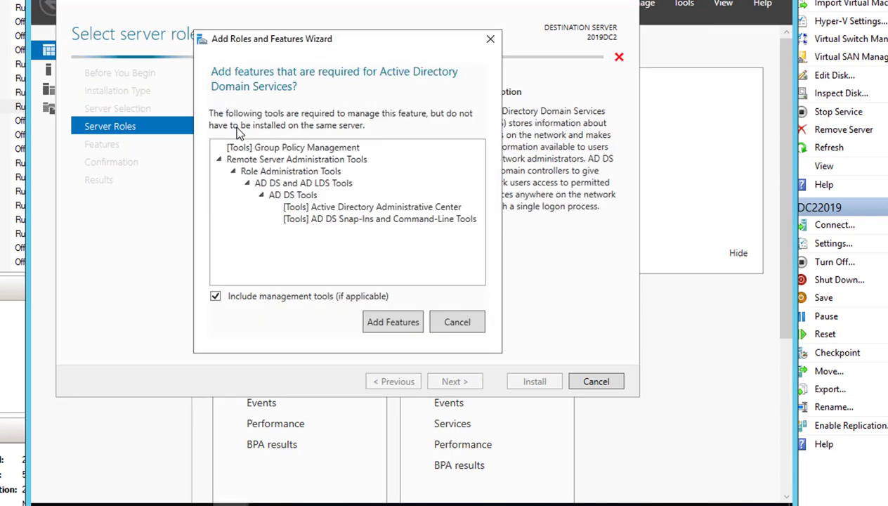
left_click(393, 322)
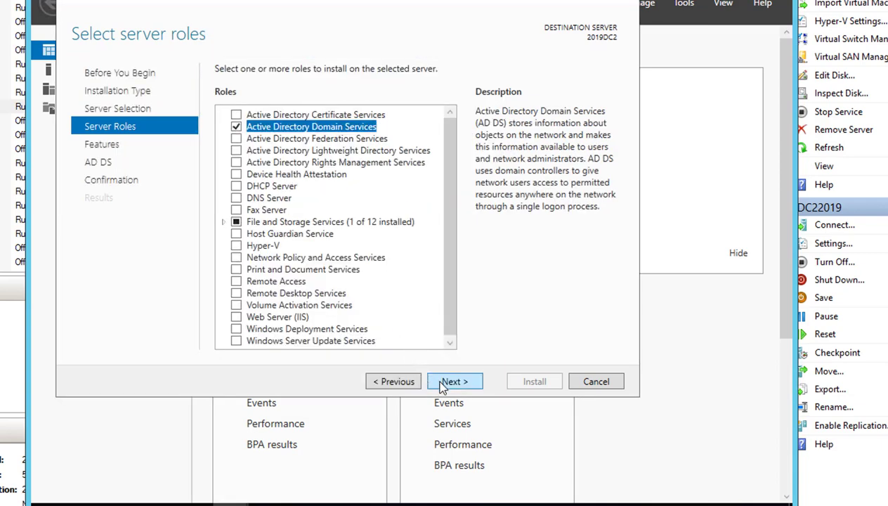
left_click(454, 380)
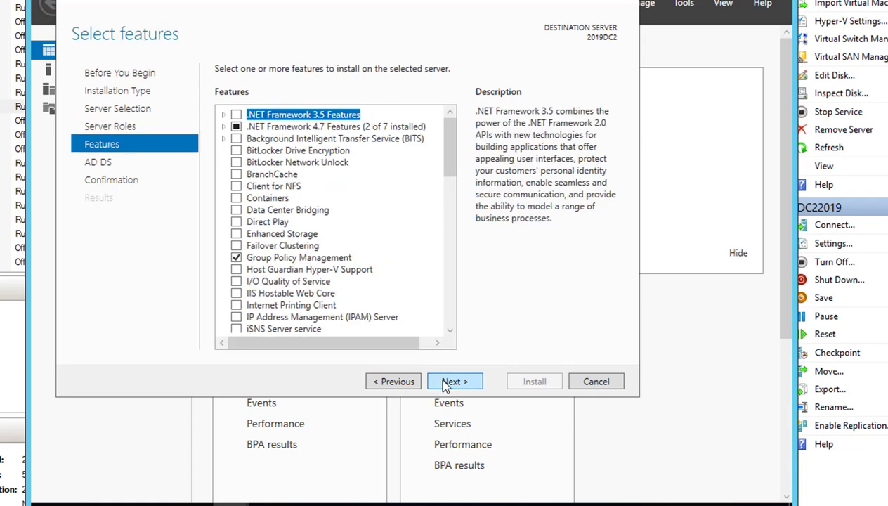
left_click(455, 381)
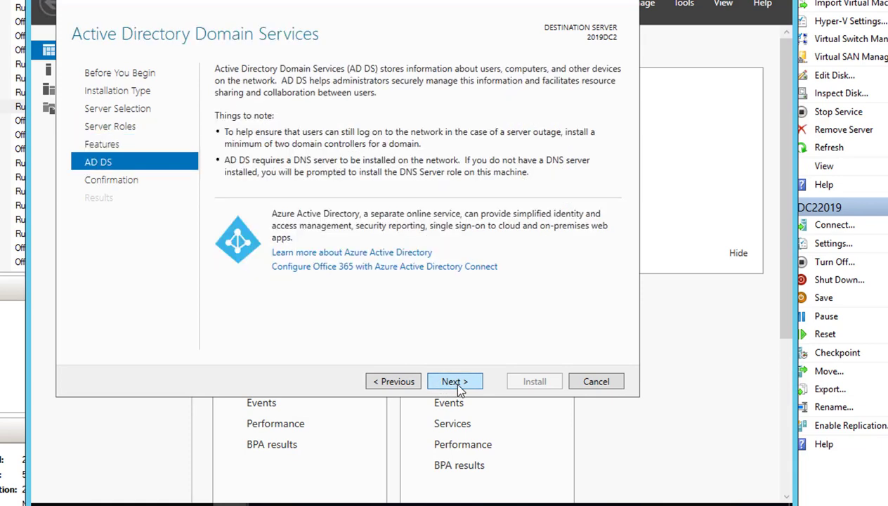
left_click(455, 381)
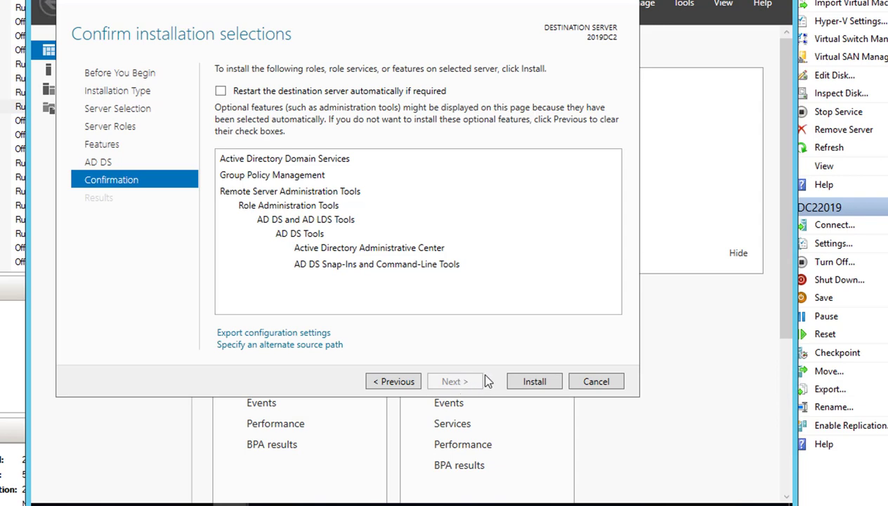
Install the AD DS role and its management tools on 2019DC2.
left_click(534, 380)
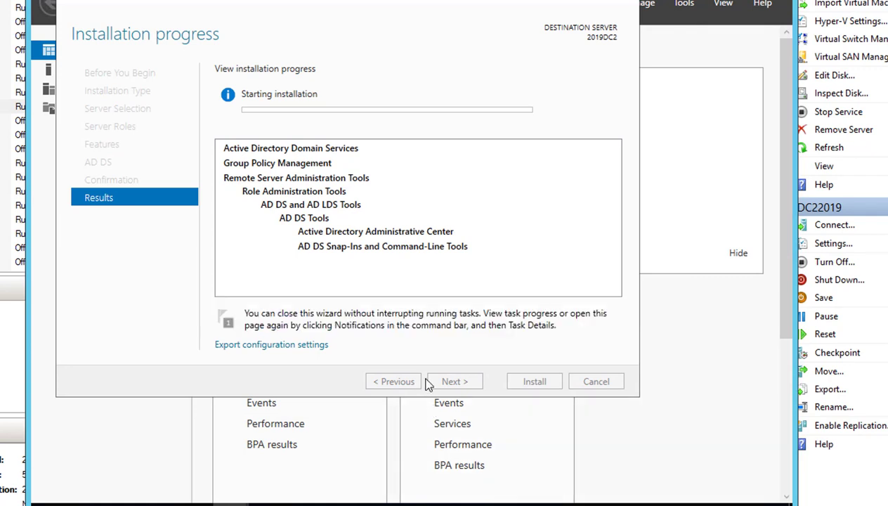
mouse_move(414, 388)
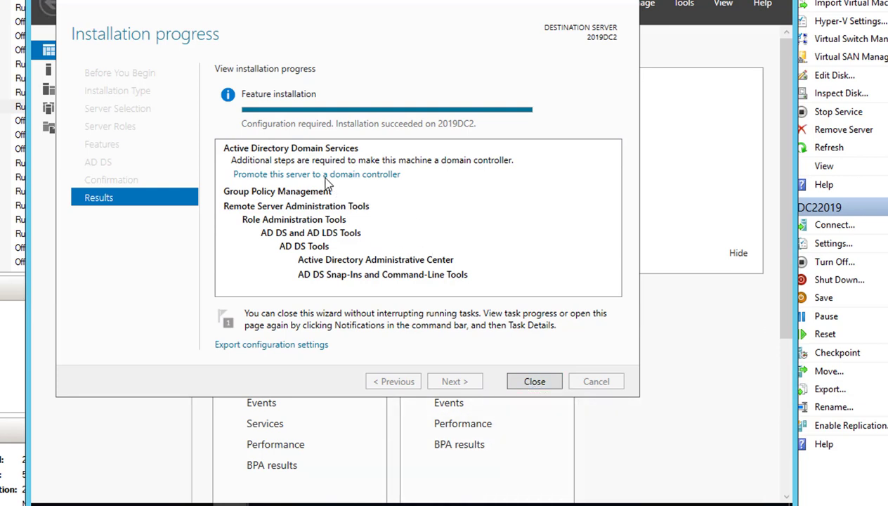
mouse_move(344, 178)
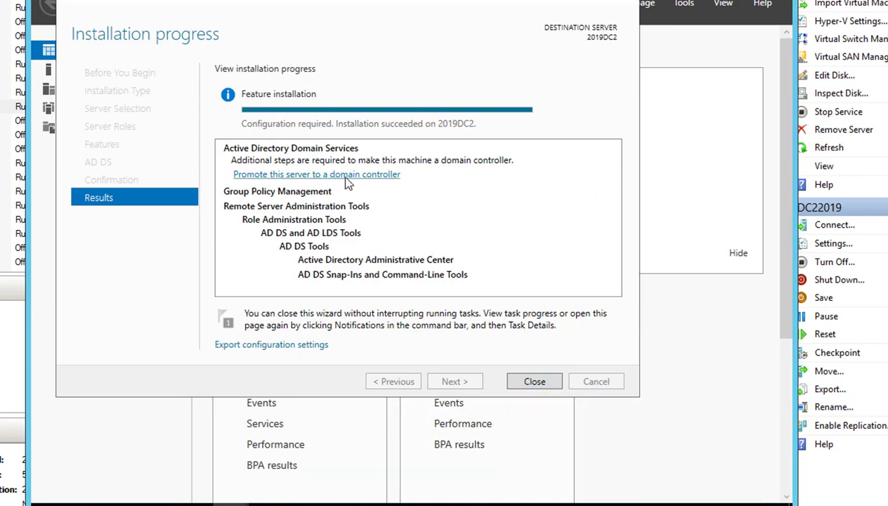
Launch the promotion wizard, keeping 'Add a domain controller to an existing domain'.
left_click(317, 175)
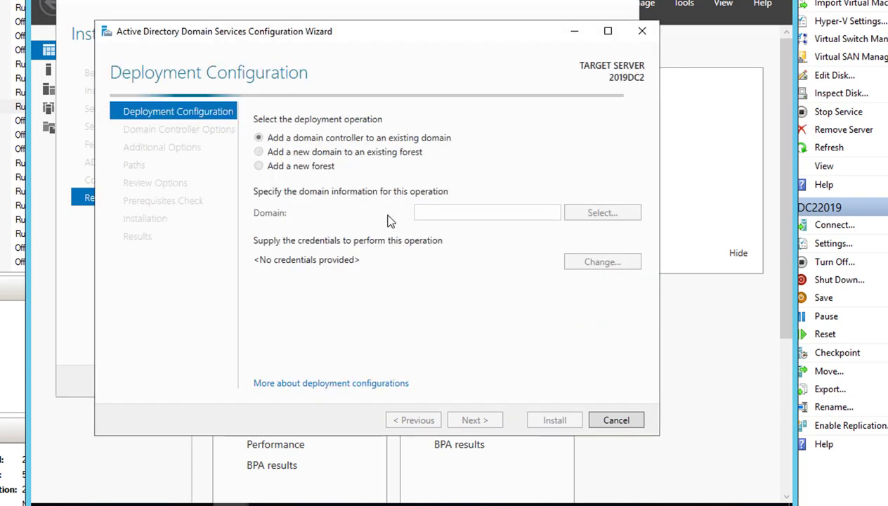
mouse_move(337, 244)
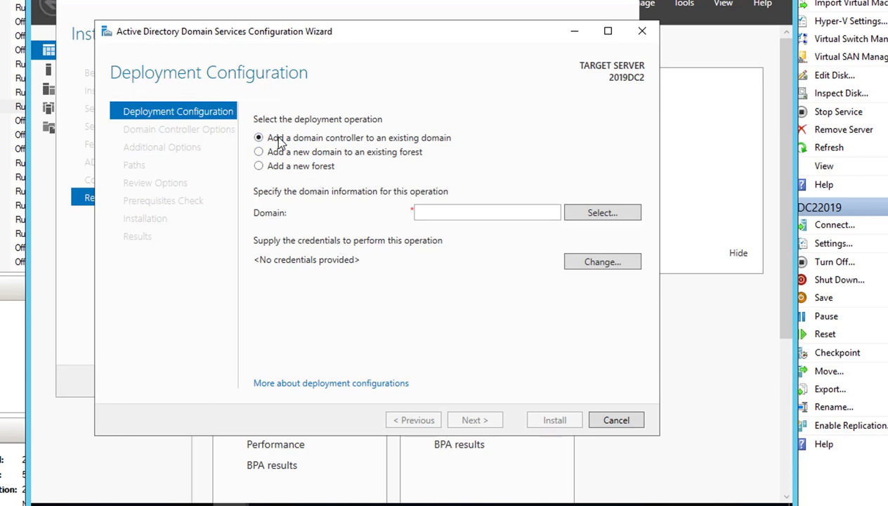
mouse_move(317, 153)
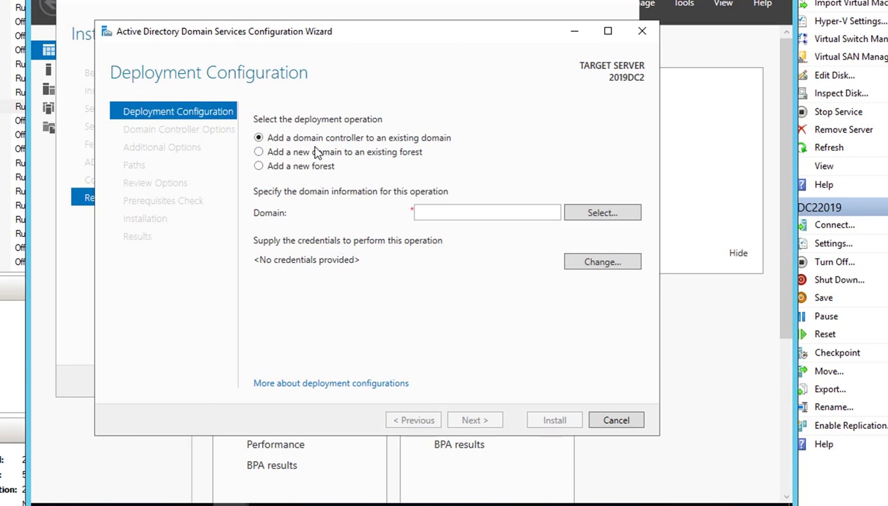
mouse_move(404, 144)
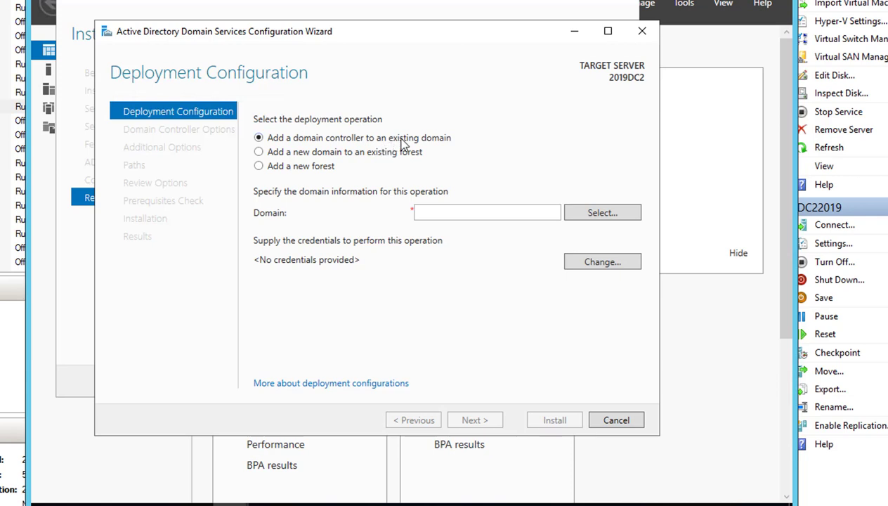
mouse_move(405, 333)
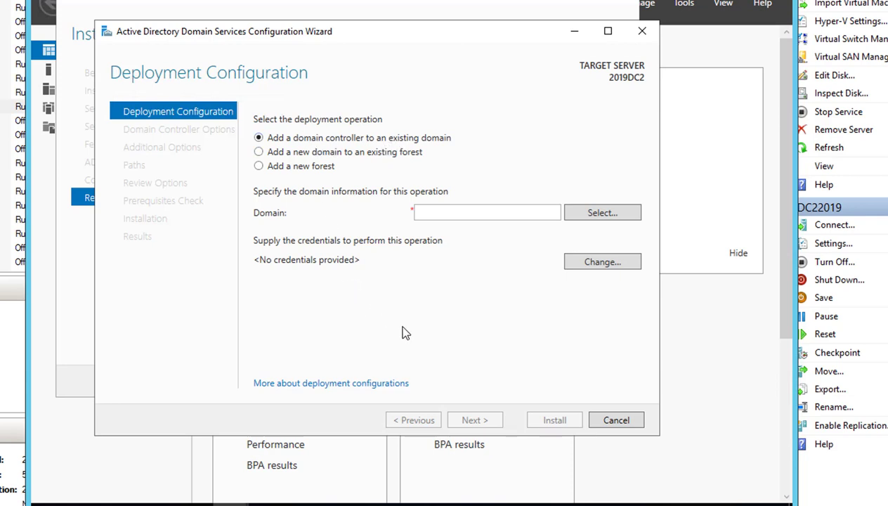
mouse_move(352, 165)
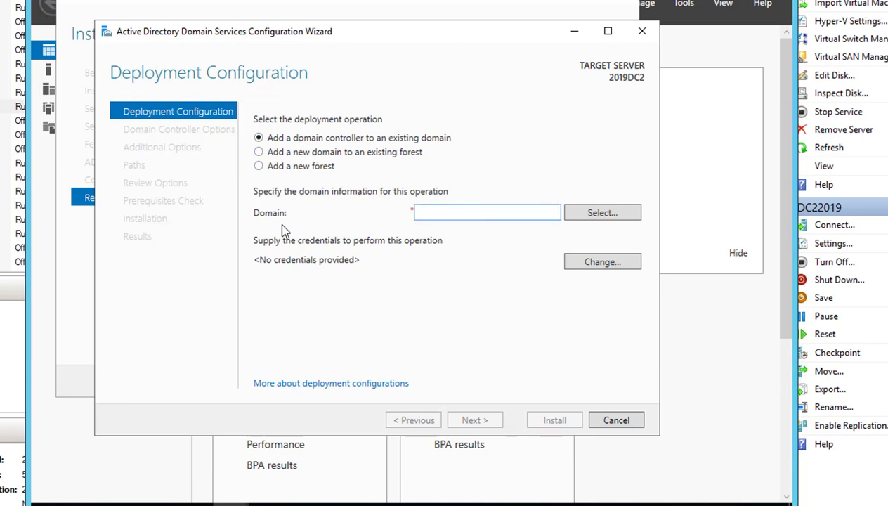
left_click(602, 212)
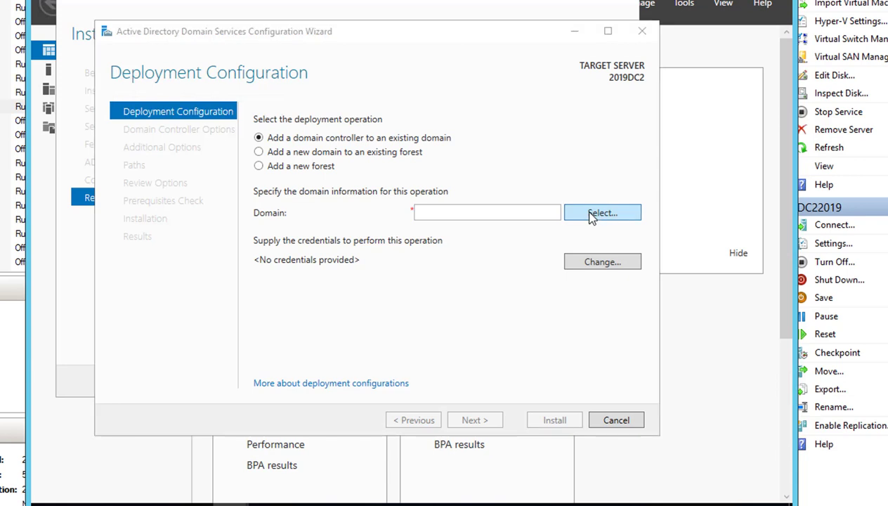
Enter a domain\username and password in the Windows Security credentials prompt.
left_click(603, 262)
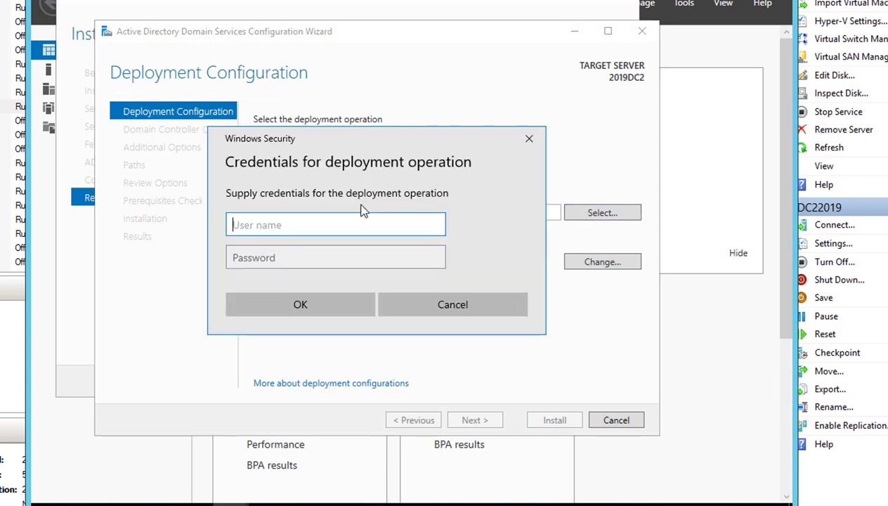
type("ch")
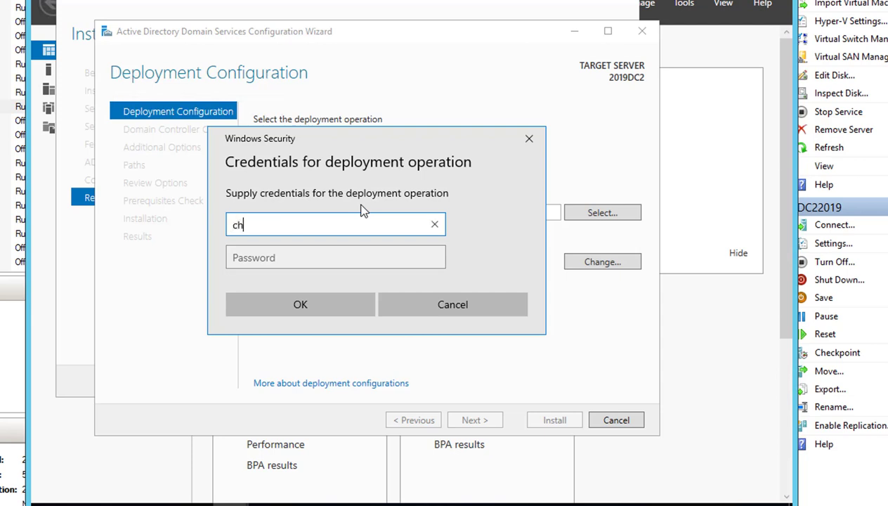
type("ansen")
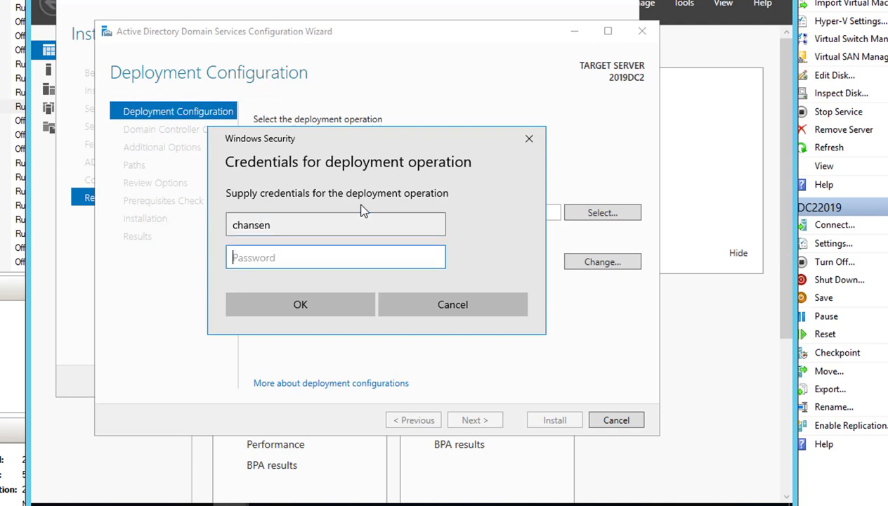
left_click(335, 224)
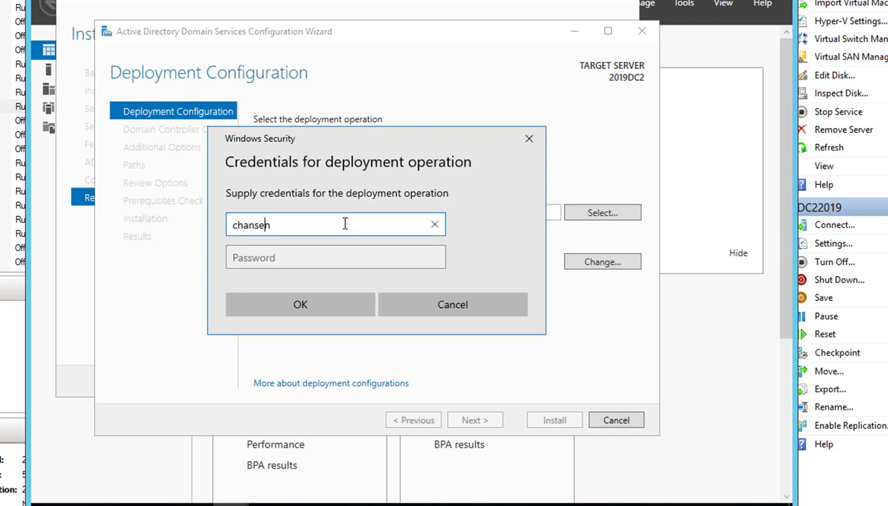
type("o365tube\\")
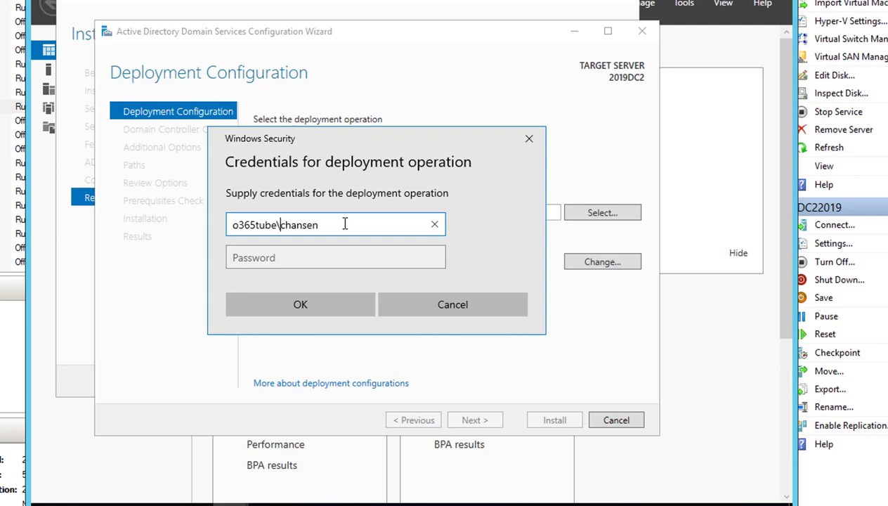
left_click(335, 257)
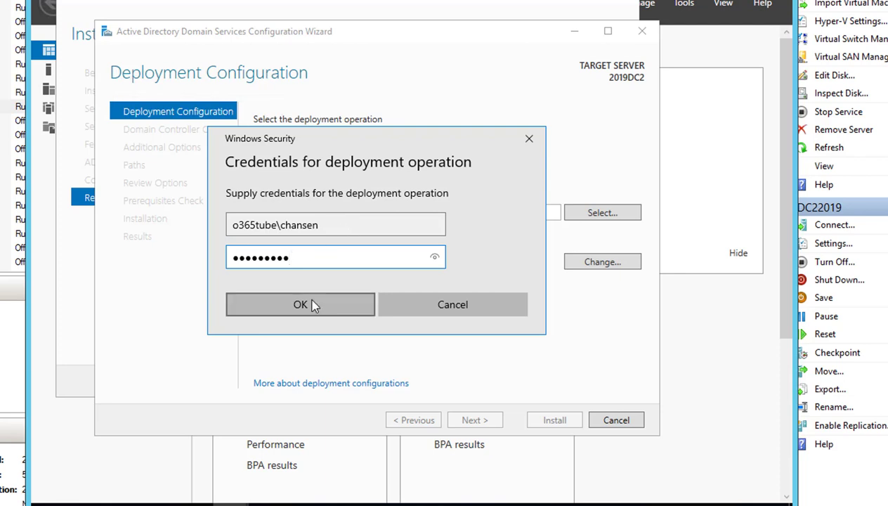
Set O365TUBE.LOCAL as the existing domain for the new domain controller.
left_click(300, 304)
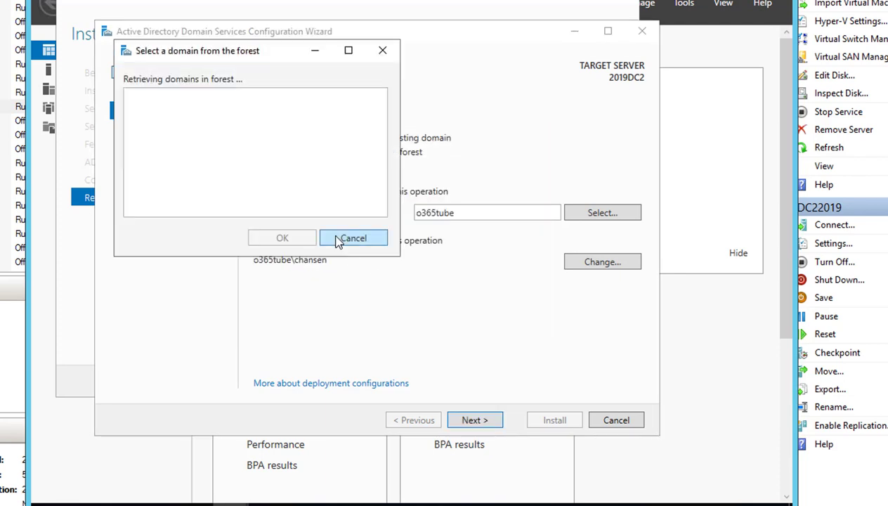
mouse_move(225, 57)
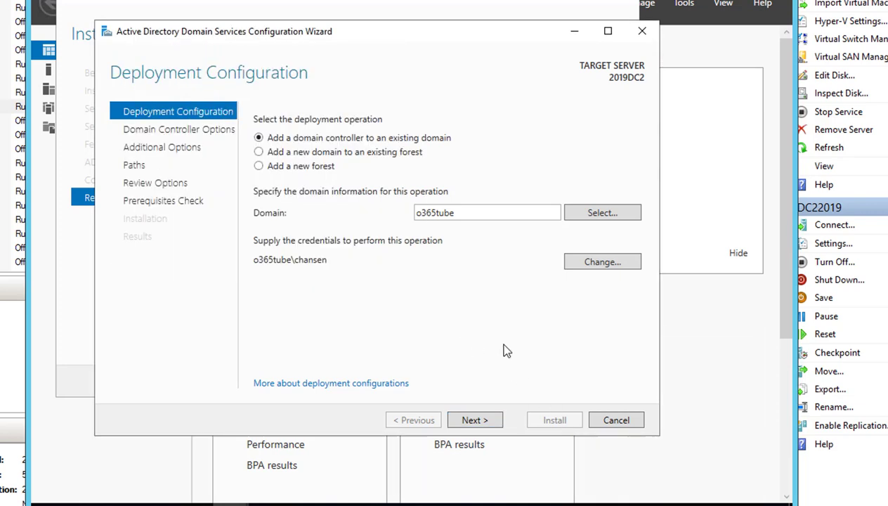
left_click(602, 213)
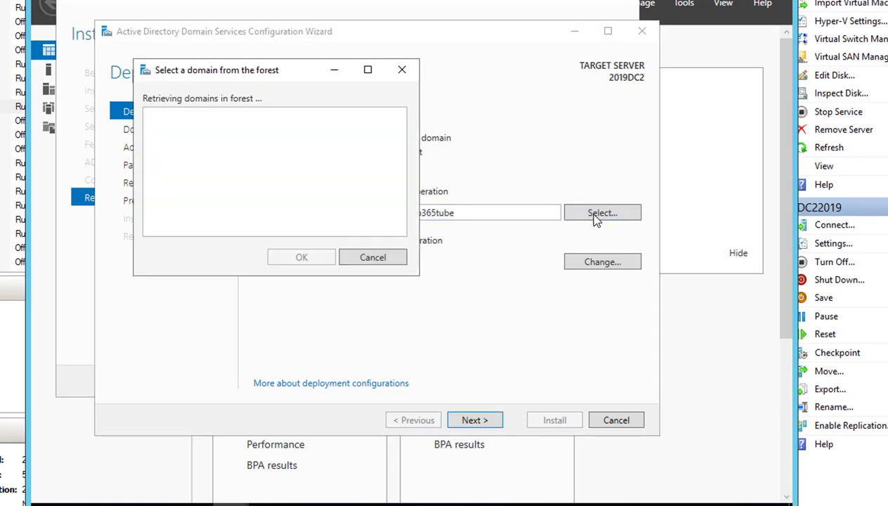
mouse_move(288, 77)
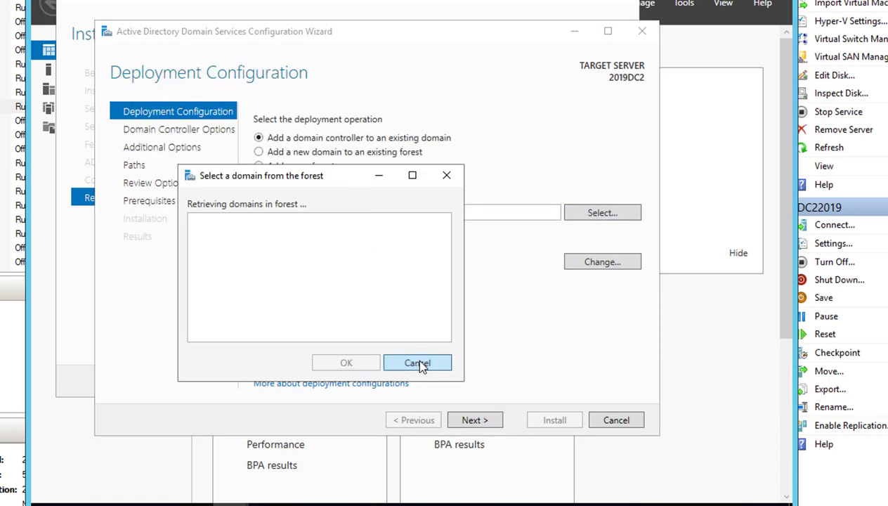
left_click(418, 363)
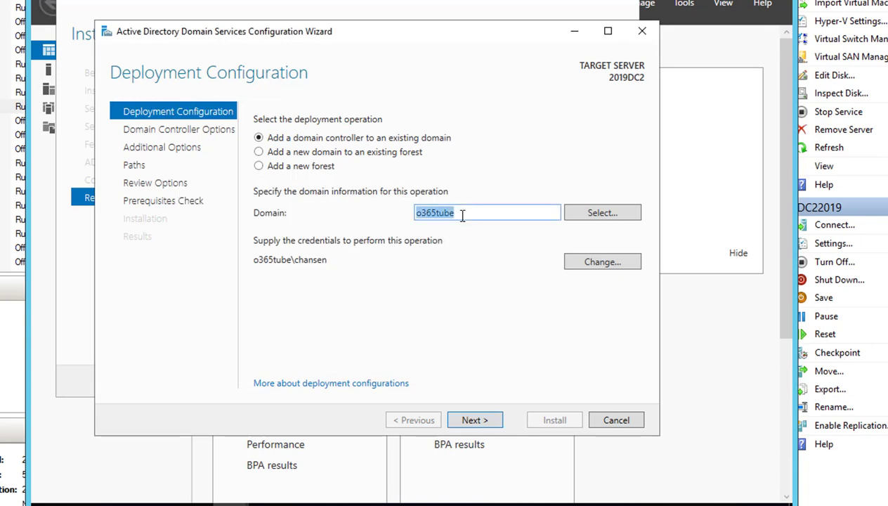
left_click(462, 212)
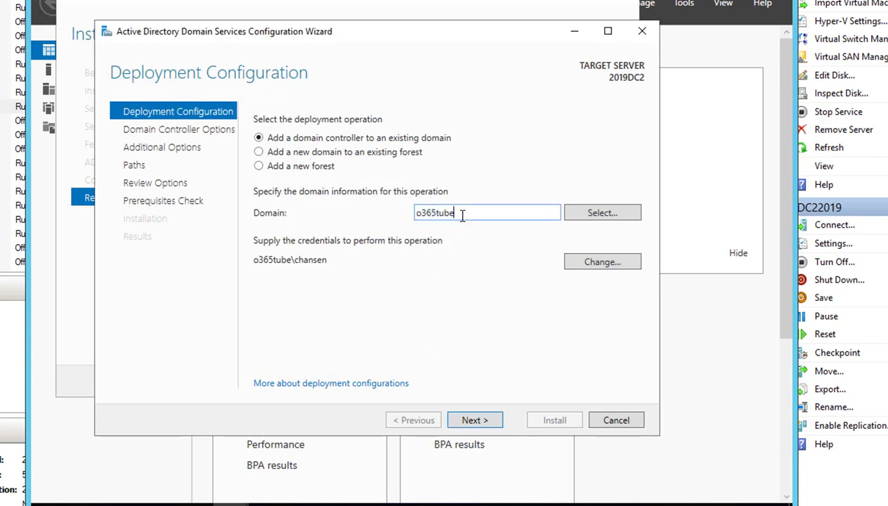
type(".local")
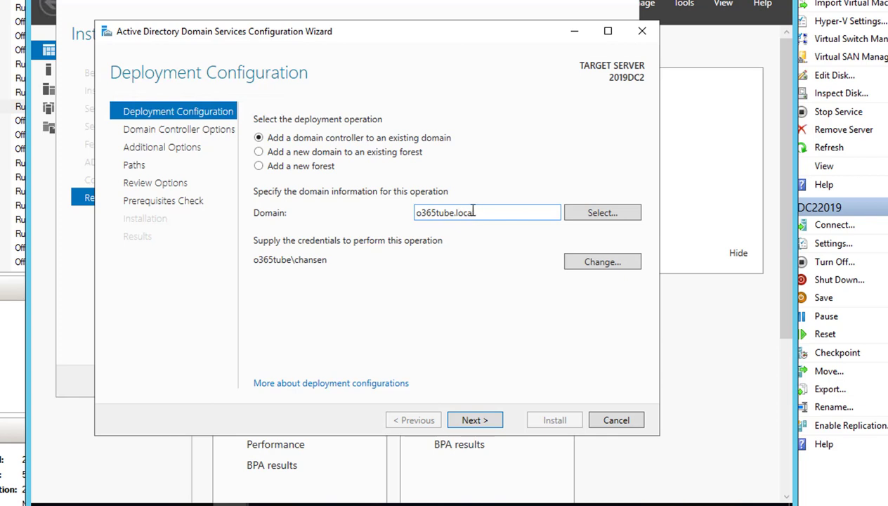
left_click(602, 213)
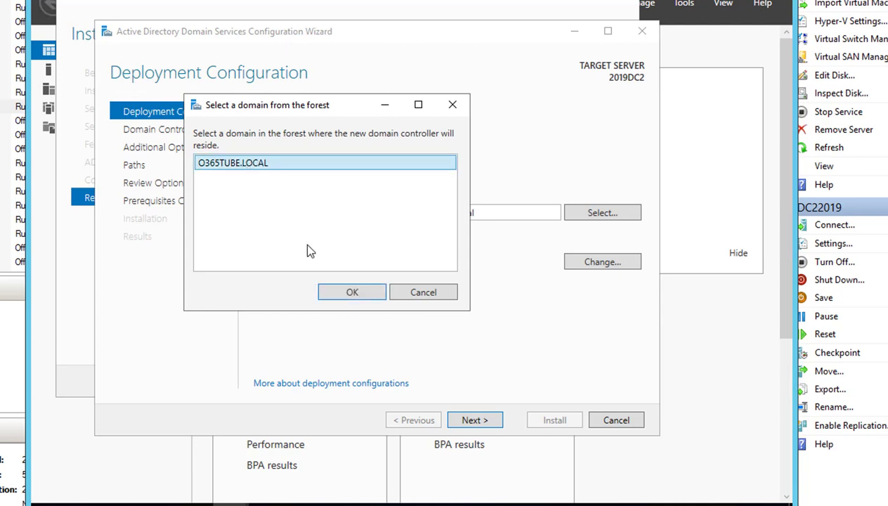
left_click(352, 291)
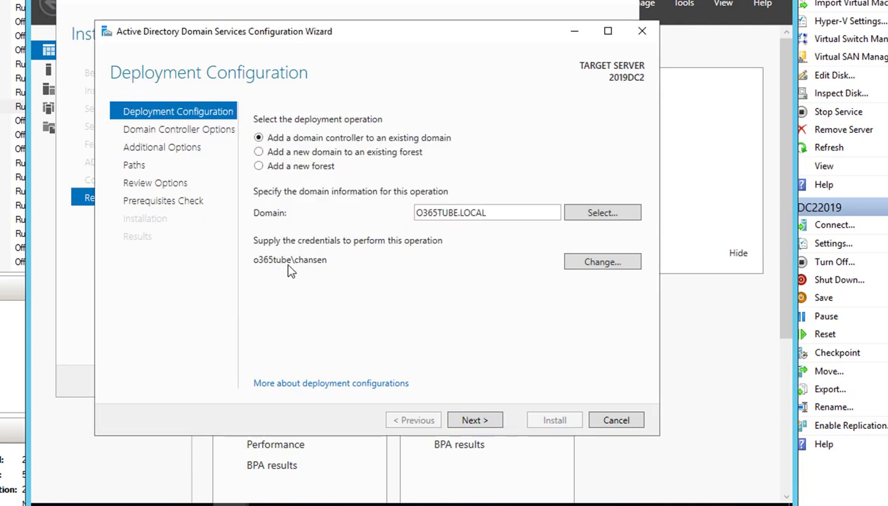
mouse_move(451, 317)
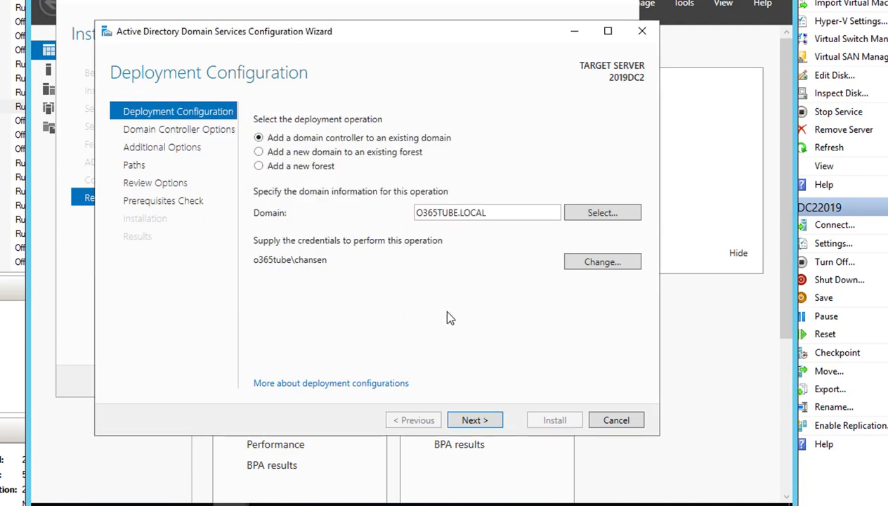
mouse_move(403, 187)
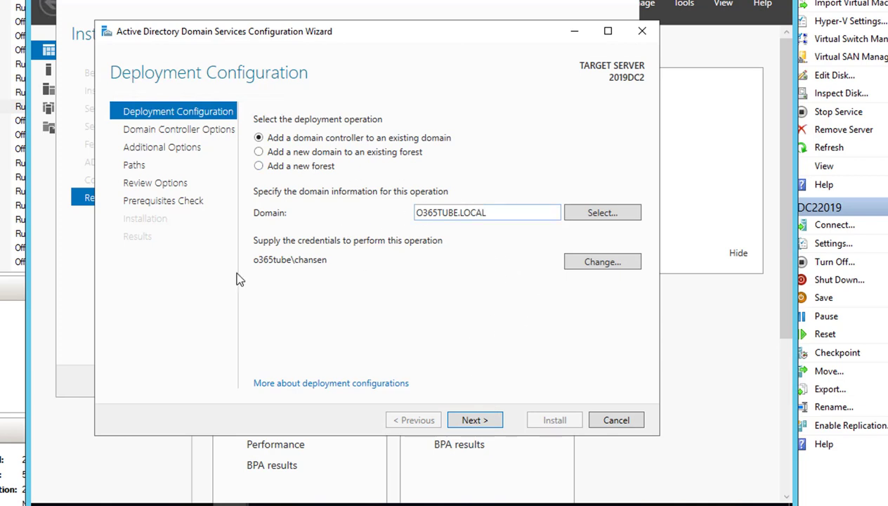
mouse_move(476, 420)
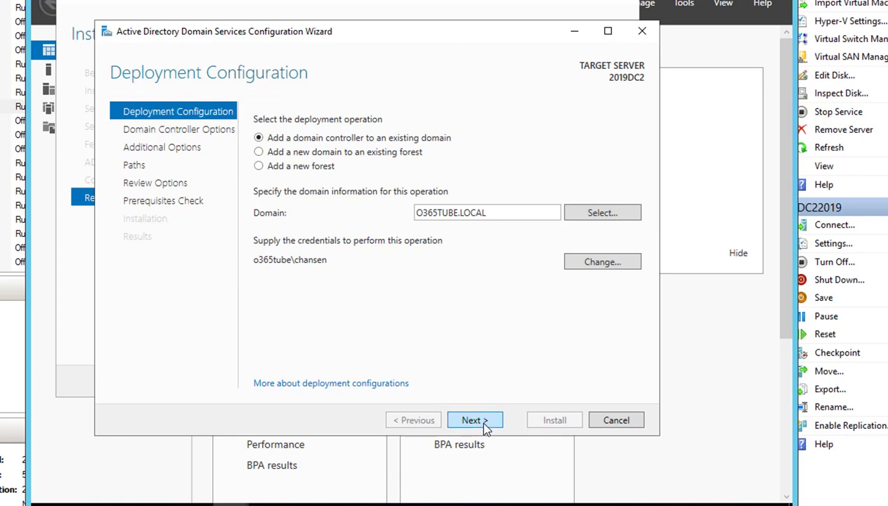
On Domain Controller Options, uncheck Global Catalog while keeping DNS server selected.
left_click(475, 420)
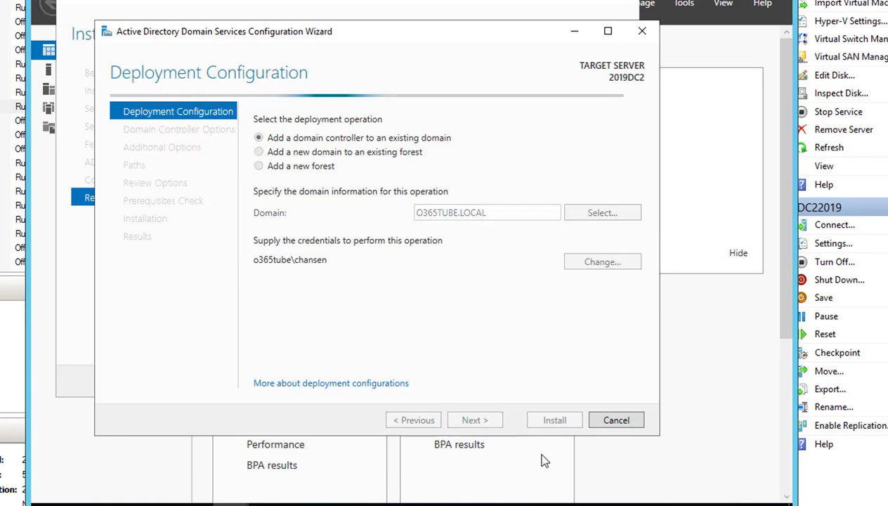
left_click(476, 419)
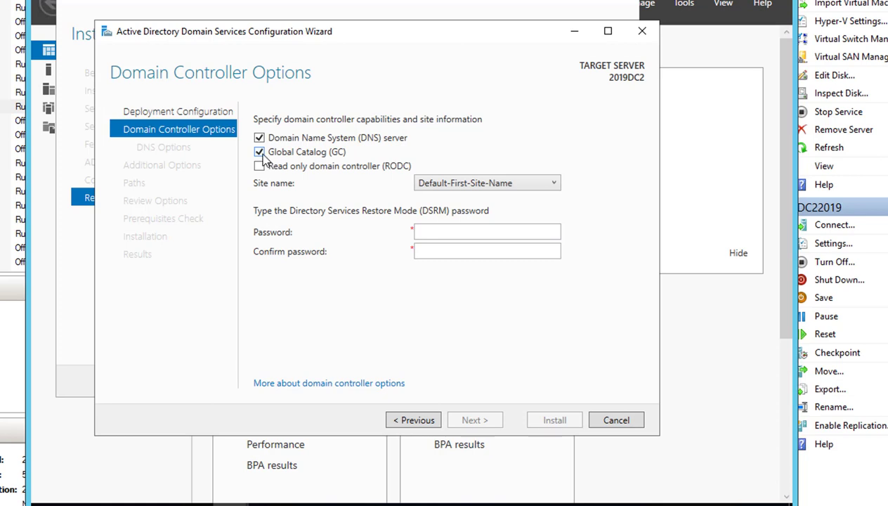
left_click(259, 152)
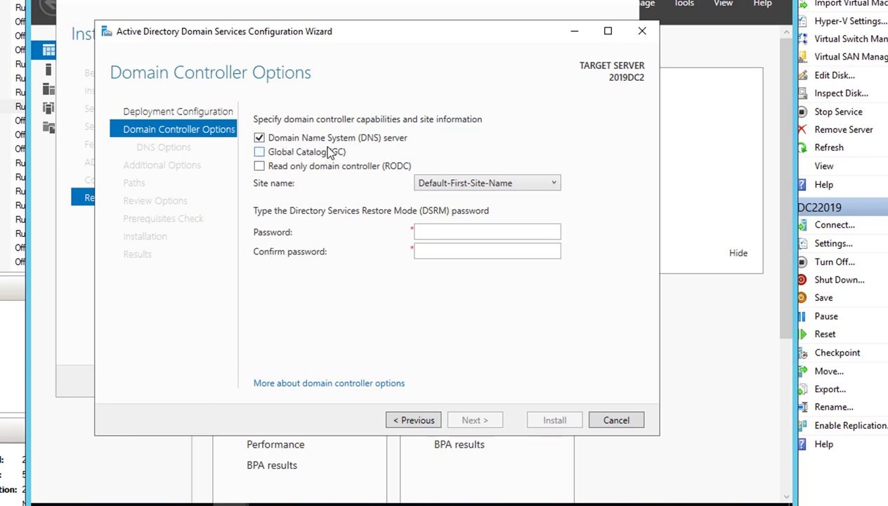
Enter and confirm the DSRM password.
left_click(487, 232)
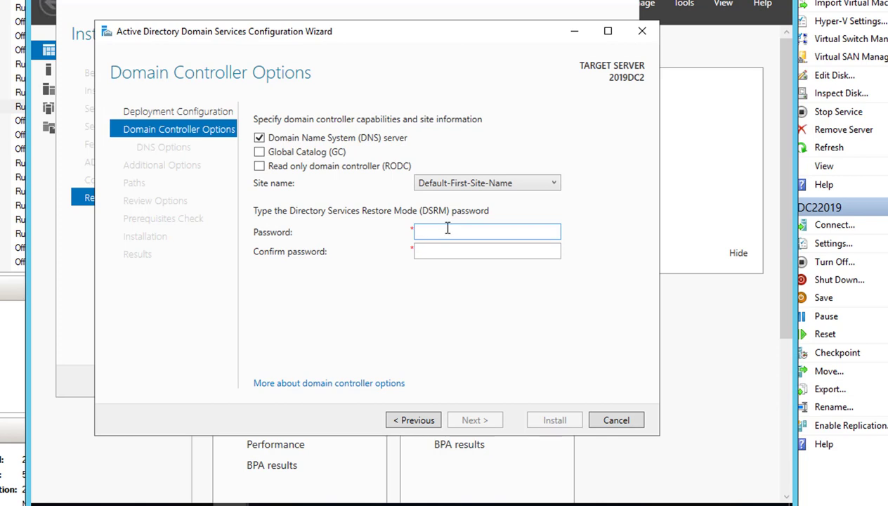
type("••••••")
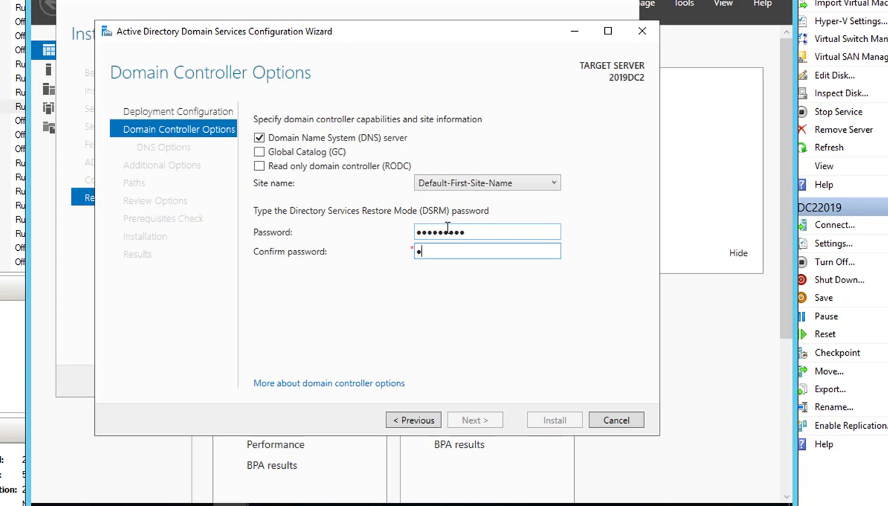
type("••••••••")
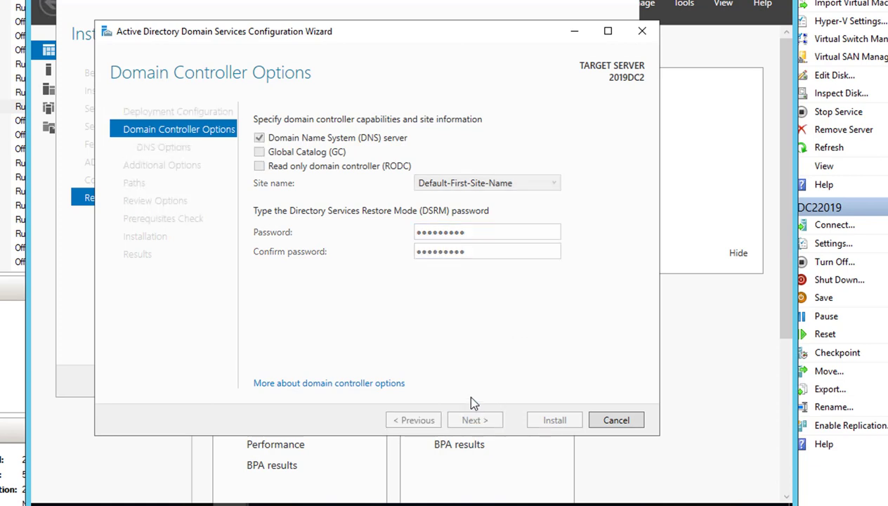
Reach DNS Options and expand, then collapse, the O365TUBE.LOCAL delegation warning.
left_click(475, 419)
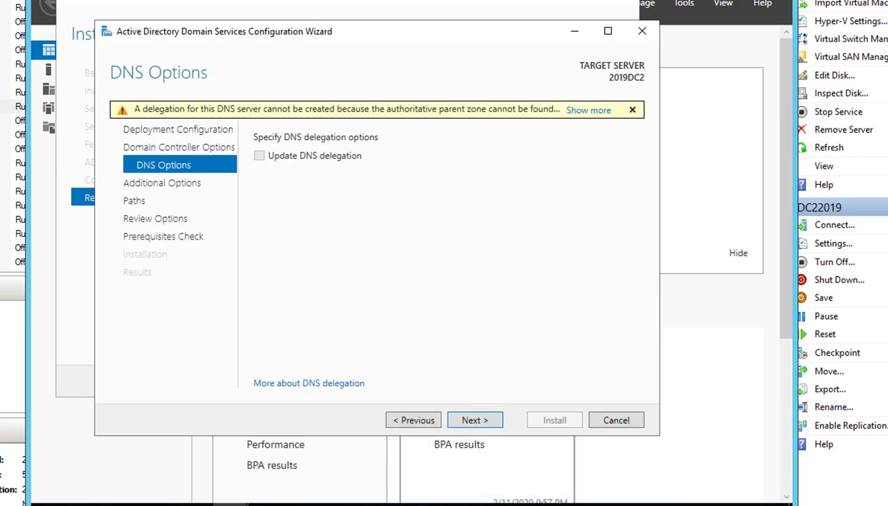
mouse_move(557, 133)
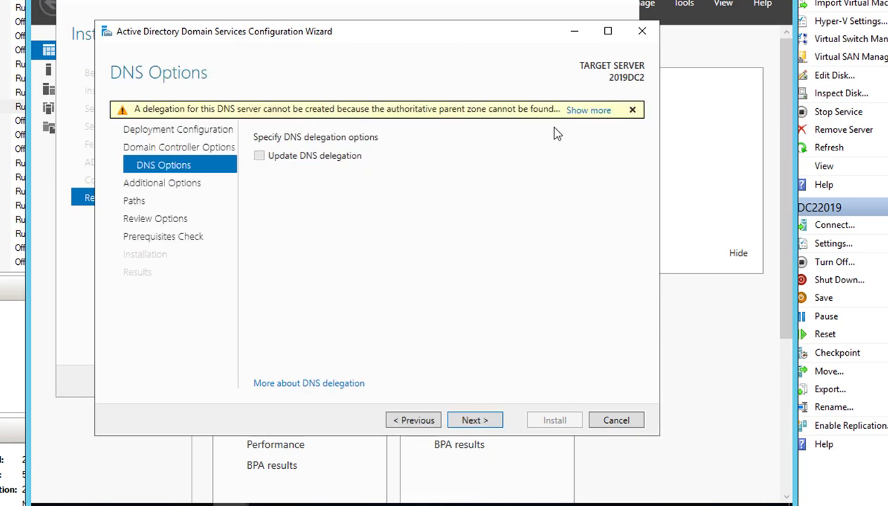
left_click(589, 109)
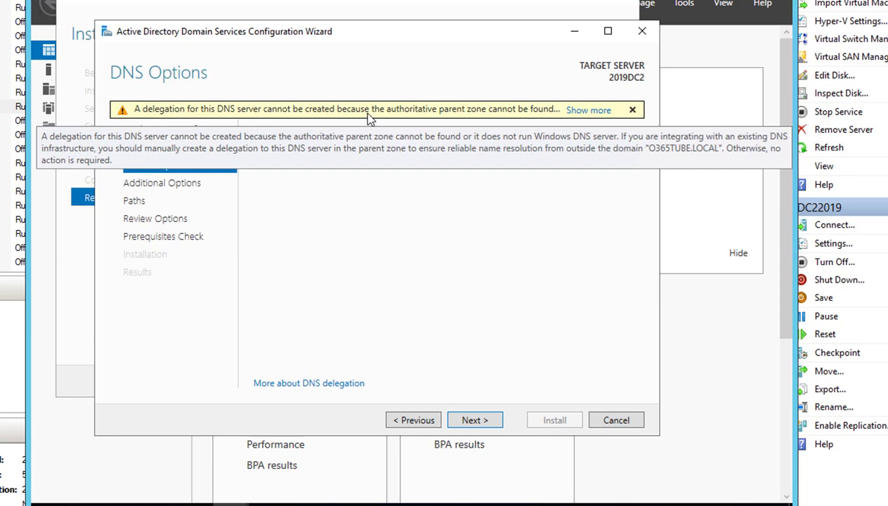
left_click(588, 109)
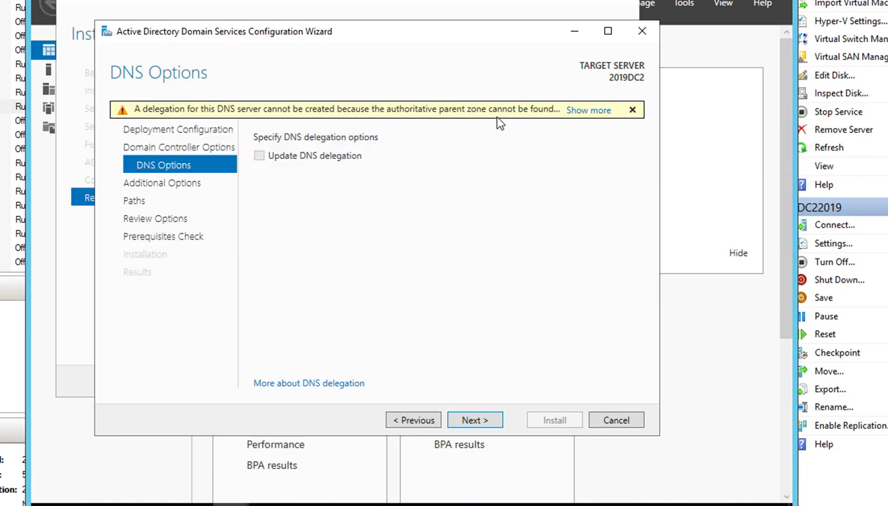
mouse_move(369, 134)
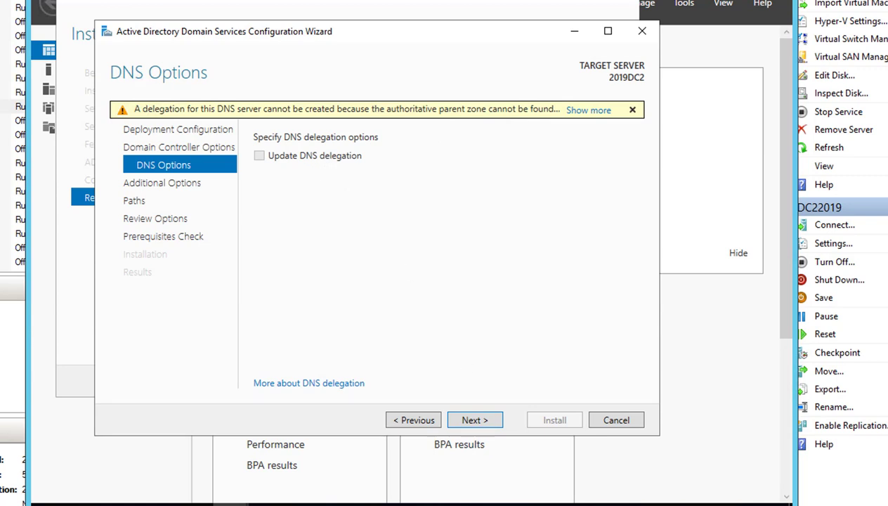
mouse_move(487, 395)
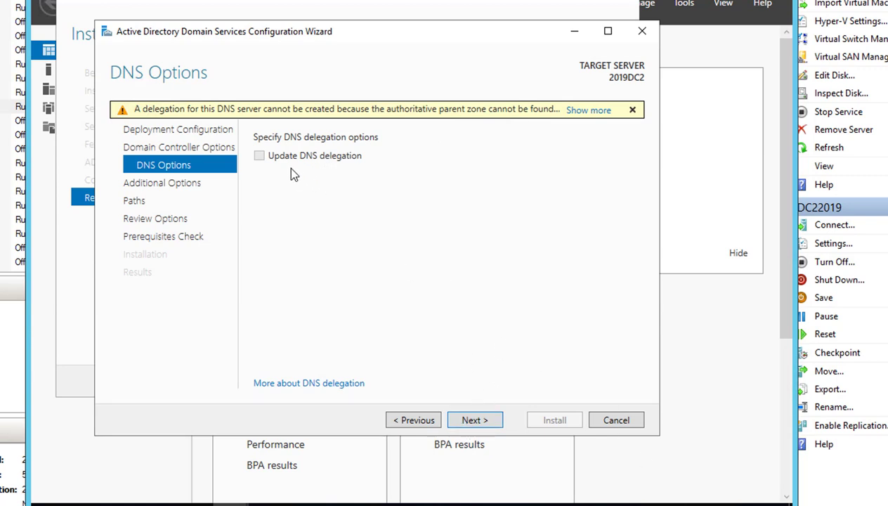
Advance to Additional Options, replicating from any domain controller.
left_click(474, 420)
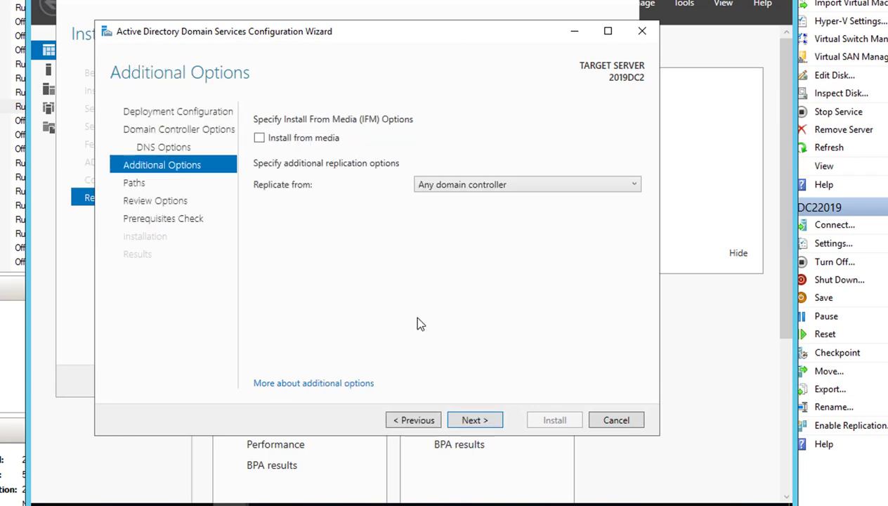
mouse_move(287, 249)
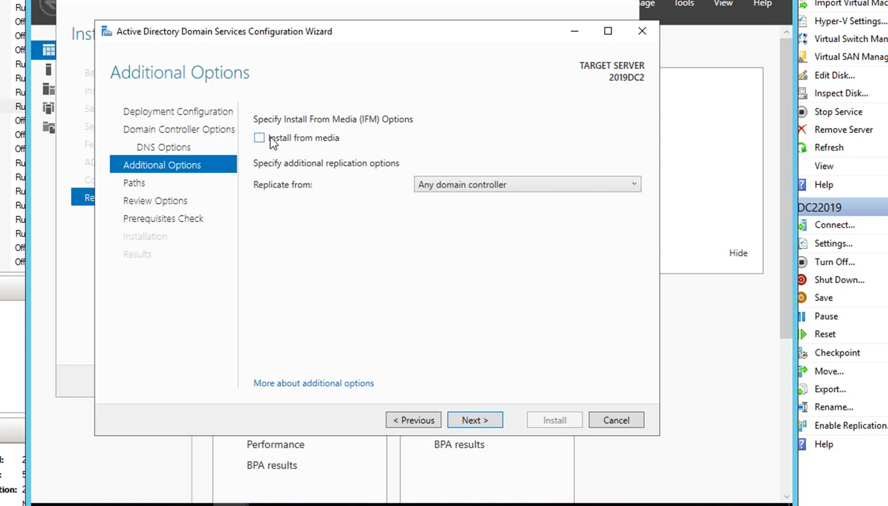
mouse_move(321, 153)
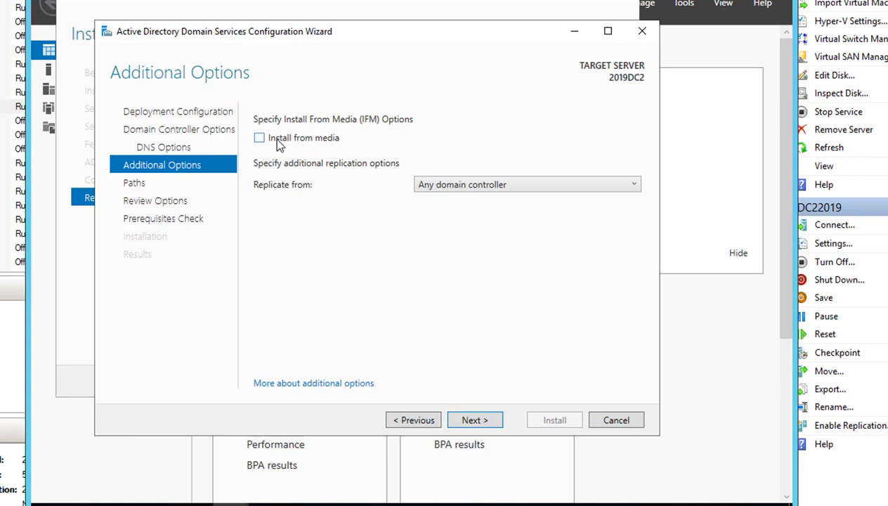
mouse_move(274, 146)
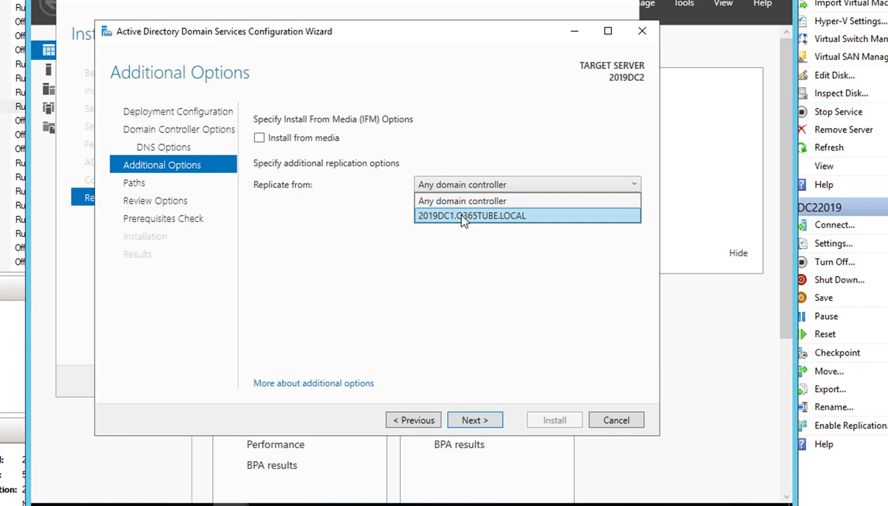
mouse_move(204, 264)
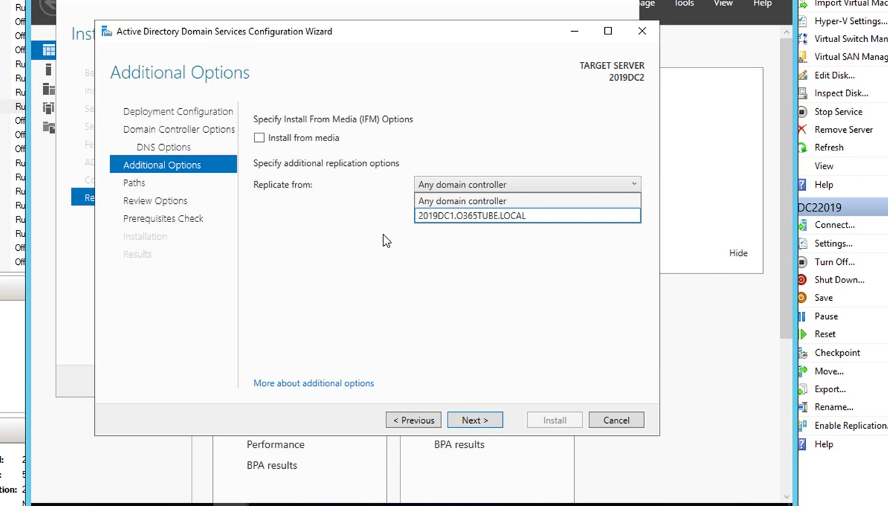
Keep 'Any domain controller' as the replication source and advance to the Paths page.
left_click(461, 200)
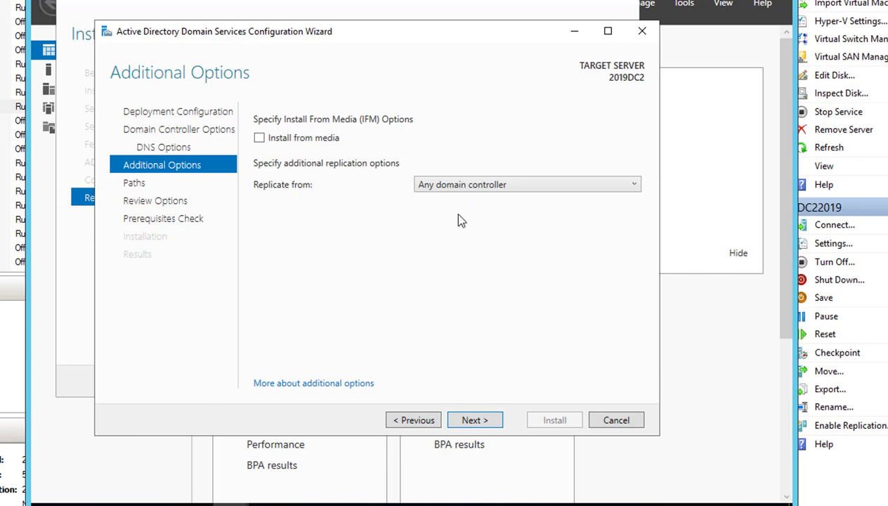
left_click(475, 420)
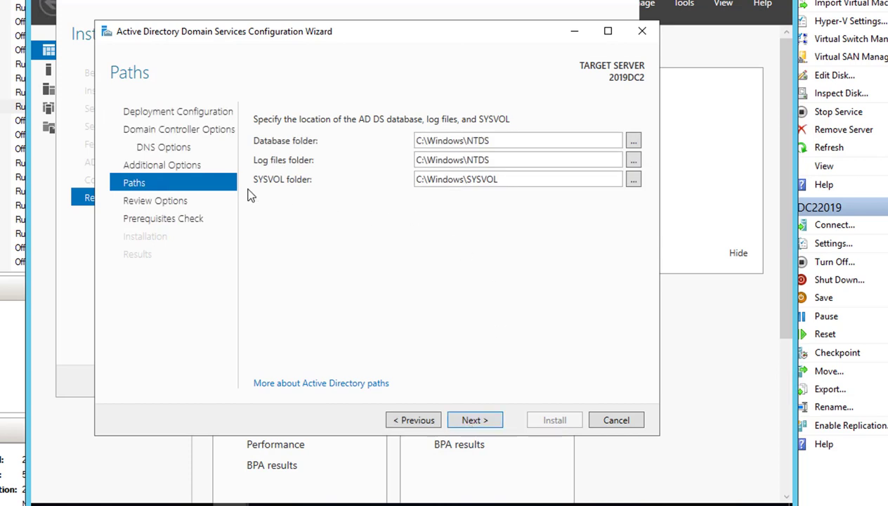
mouse_move(347, 172)
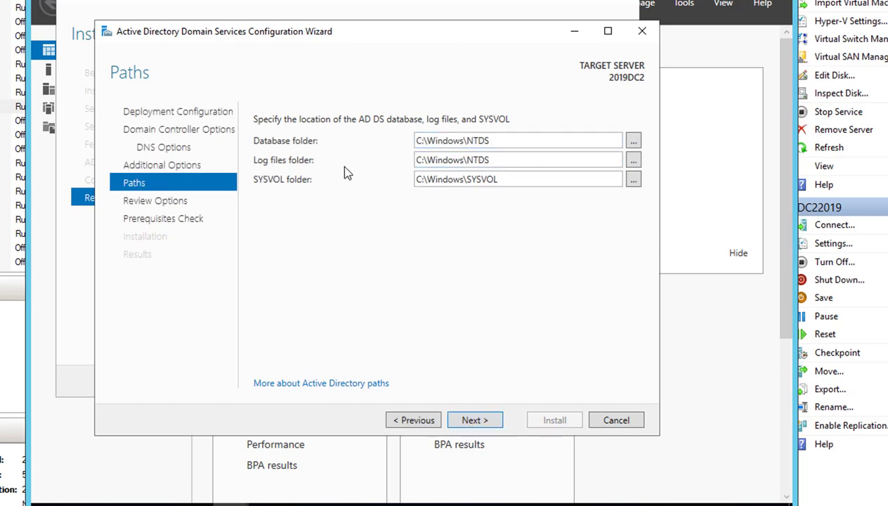
left_click(497, 141)
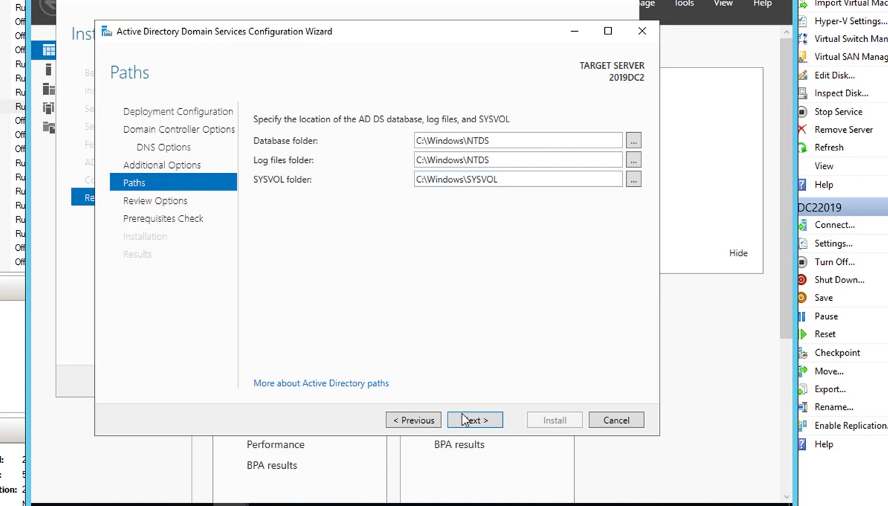
Accept the default database, log and SYSVOL paths and scroll through the Review Options summary.
left_click(474, 419)
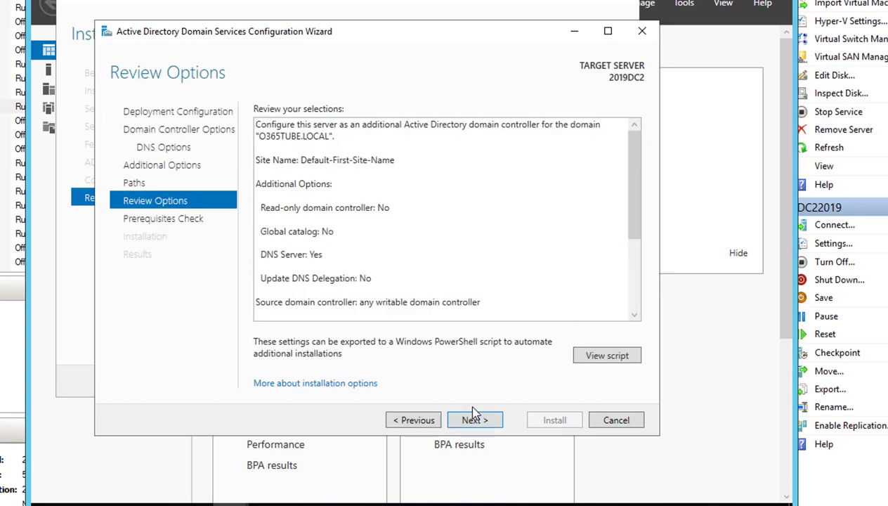
scroll("down", 3)
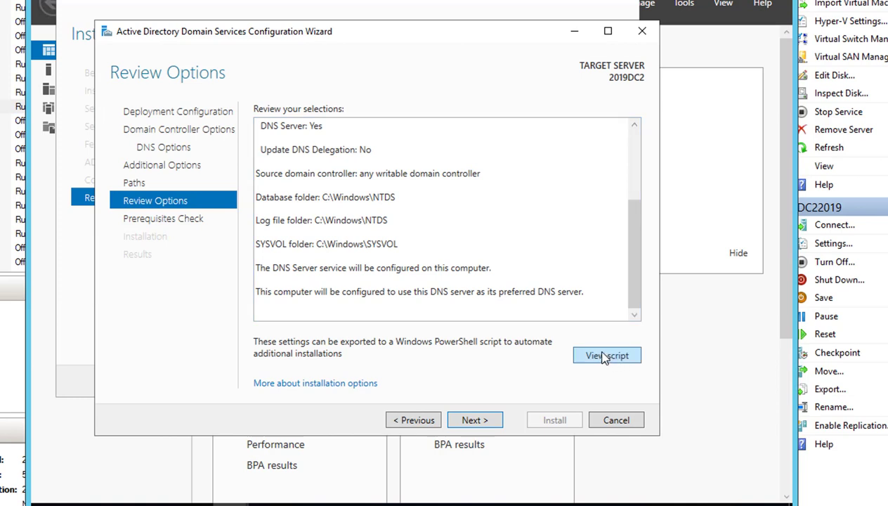
mouse_move(590, 353)
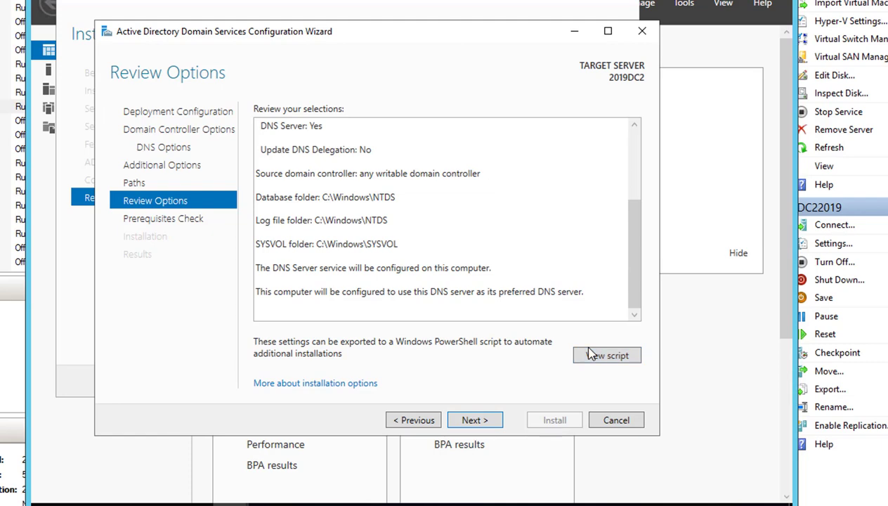
left_click(607, 354)
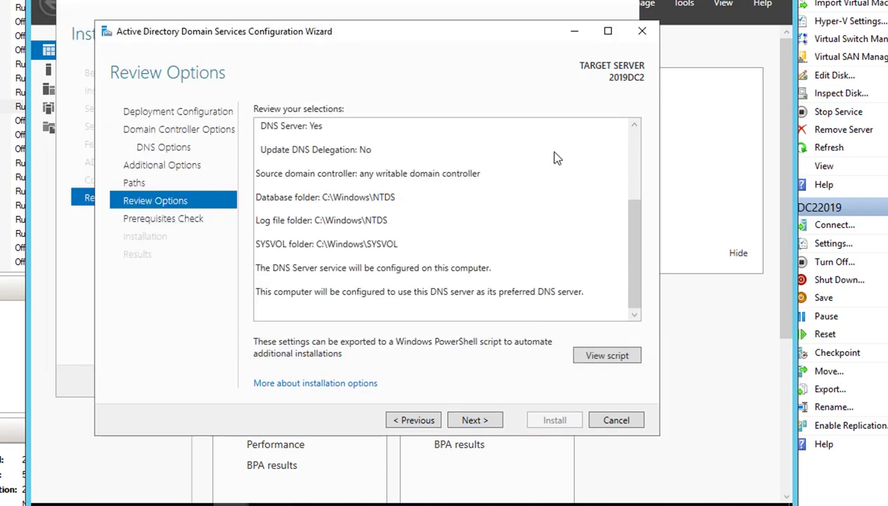
Run the prerequisites check and scroll through its passing results and warnings.
left_click(475, 419)
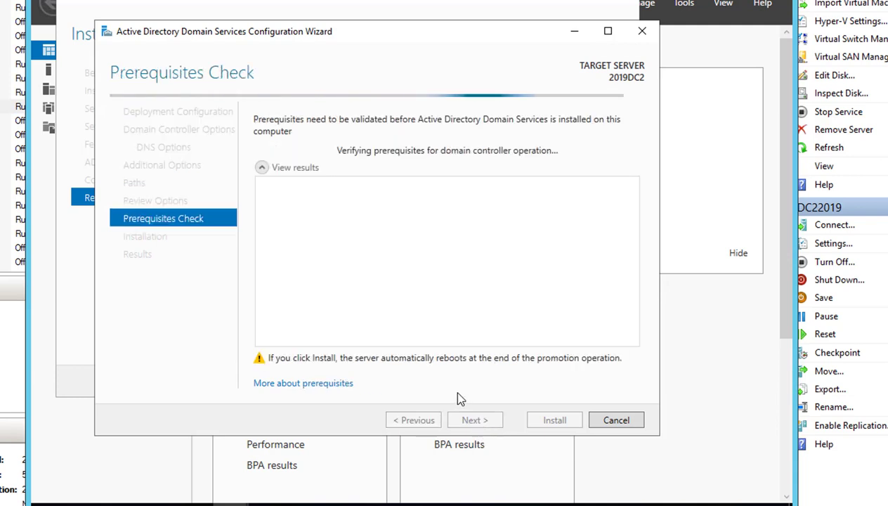
mouse_move(402, 293)
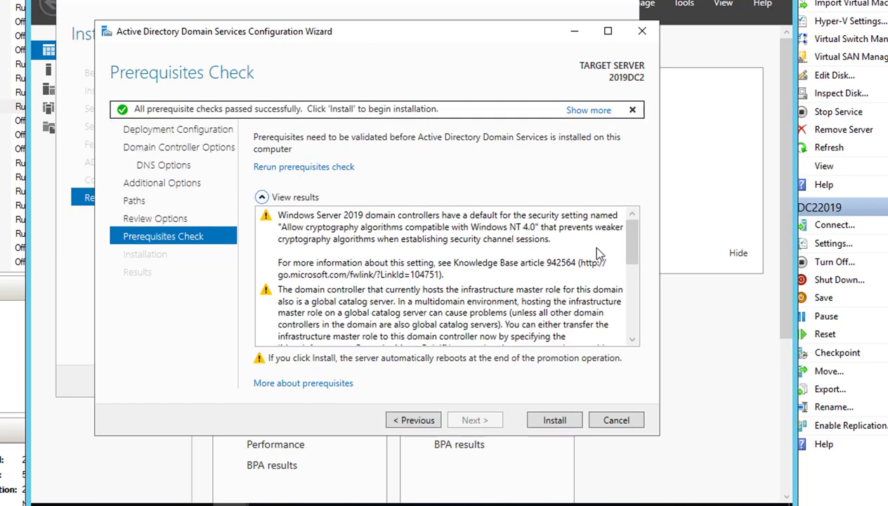
scroll("down", 3)
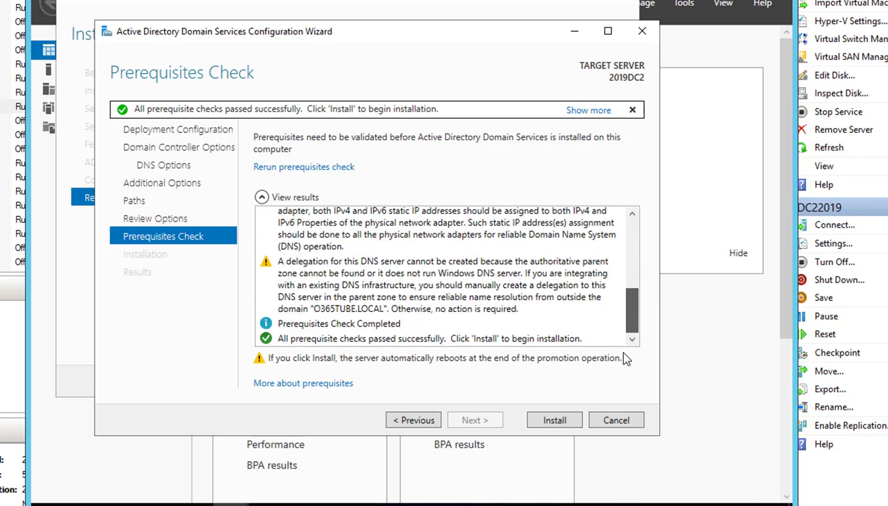
Start installing 2019DC2 as a domain controller and let it wait for DNS installation.
left_click(555, 420)
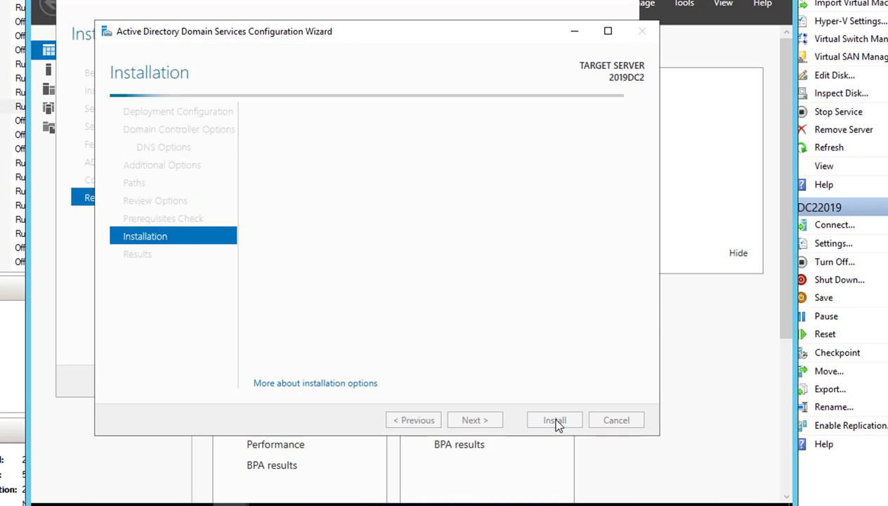
left_click(555, 419)
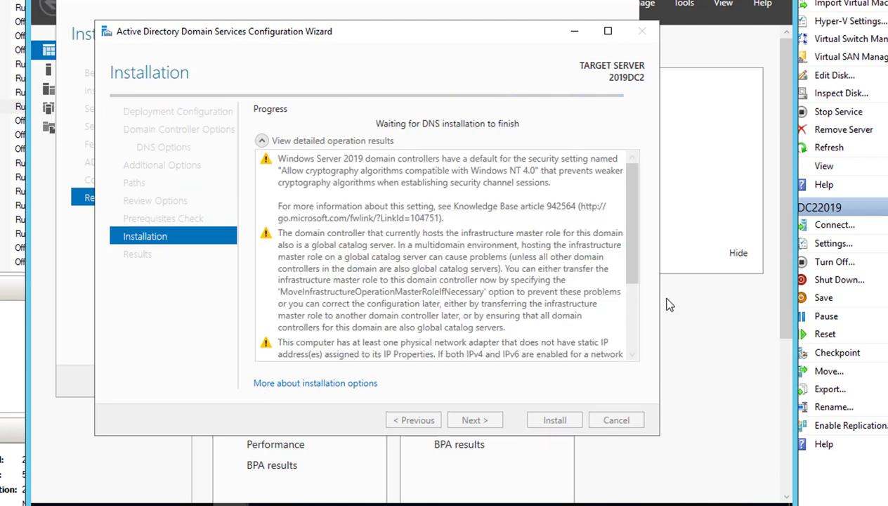
mouse_move(636, 325)
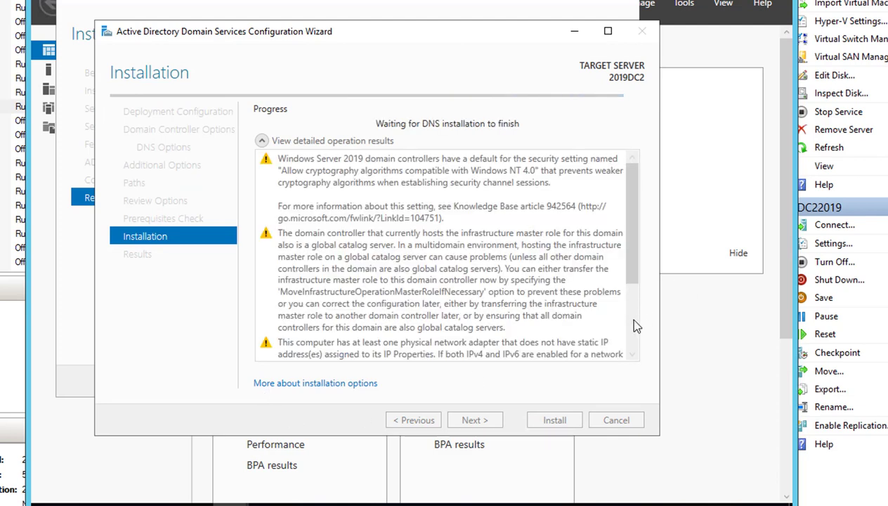
mouse_move(640, 282)
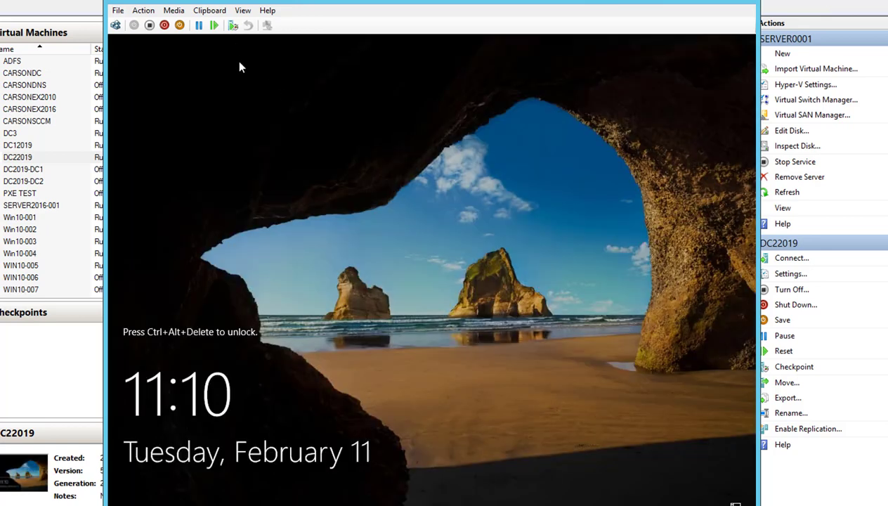
mouse_move(332, 257)
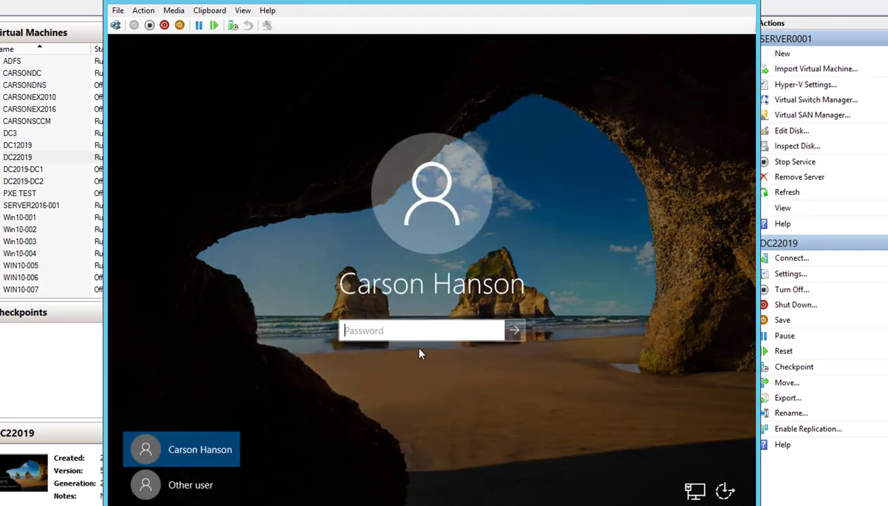
Enter the account password on the restarted VM's lock screen and sign in.
left_click(421, 330)
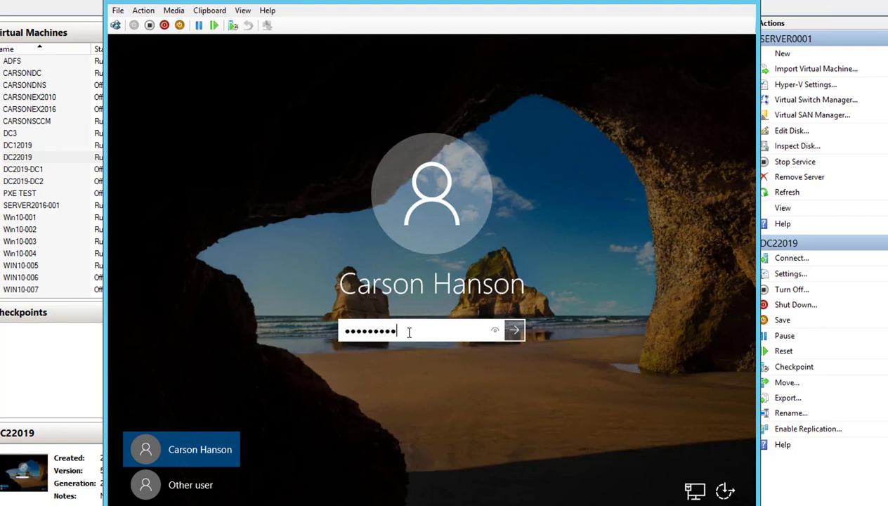
left_click(519, 330)
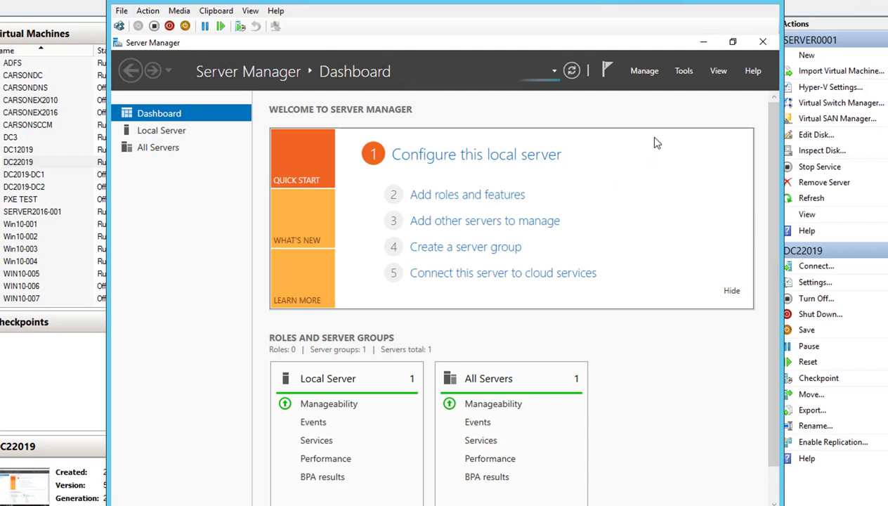
mouse_move(665, 149)
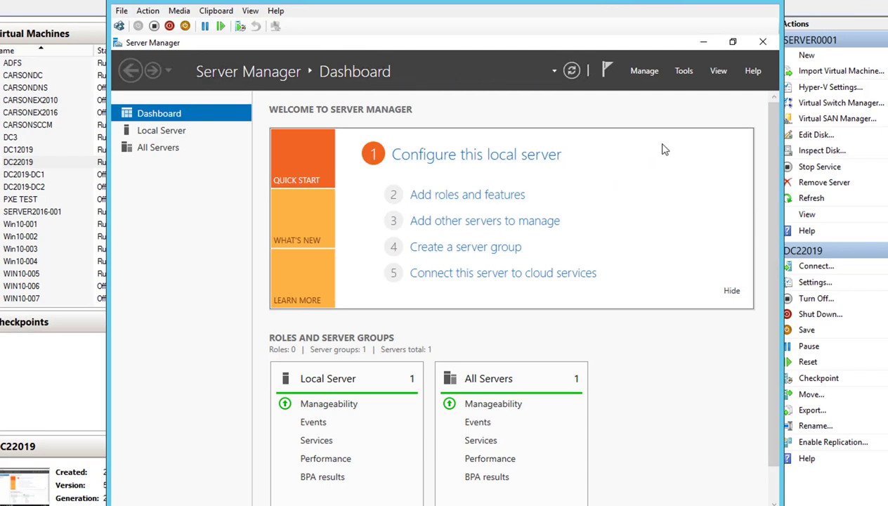
mouse_move(668, 130)
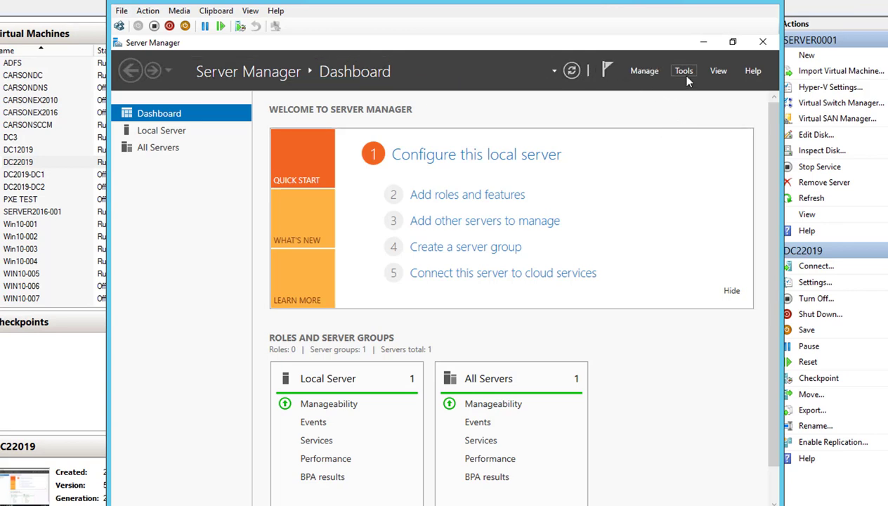
Launch Active Directory Users and Computers from Server Manager's Tools menu.
left_click(684, 71)
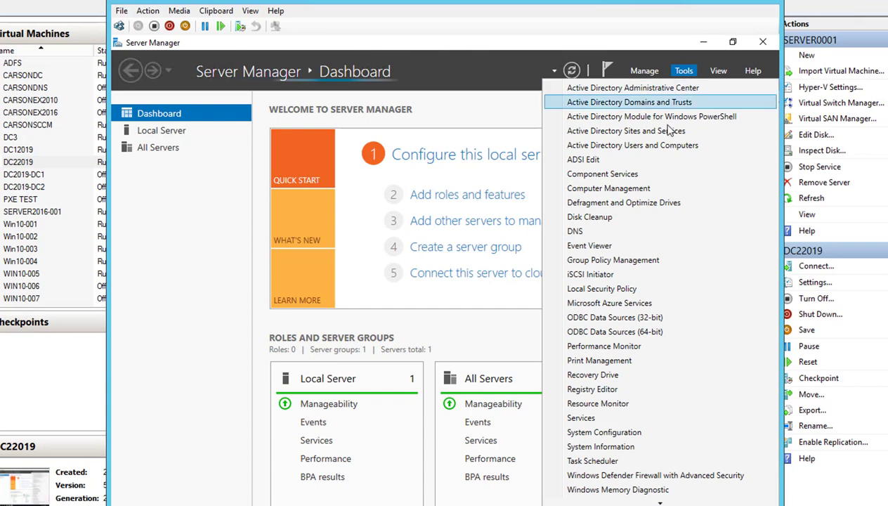
left_click(640, 153)
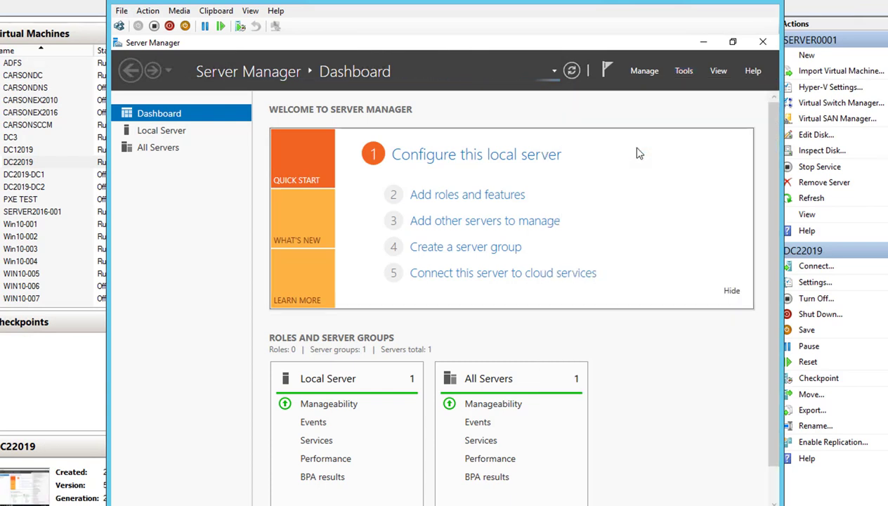
mouse_move(366, 266)
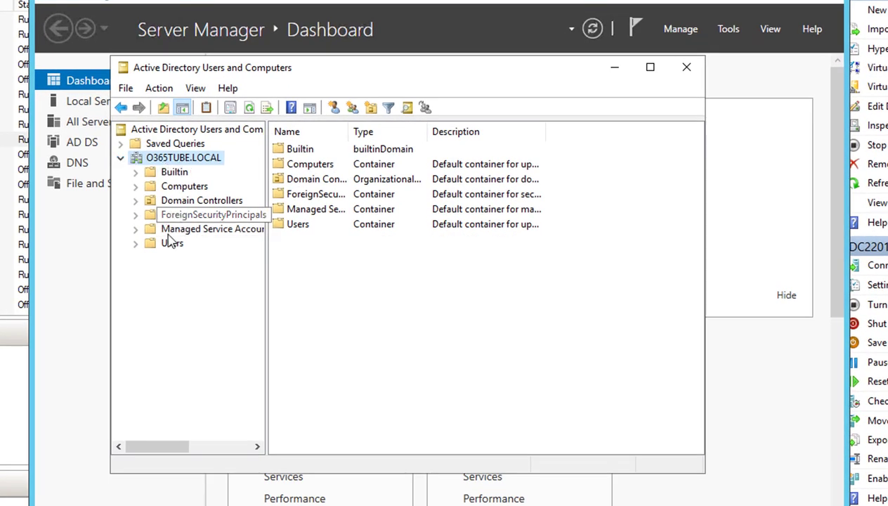
List the O365TUBE.LOCAL Domain Controllers OU and dismiss the accidental Move Here prompt.
left_click(202, 200)
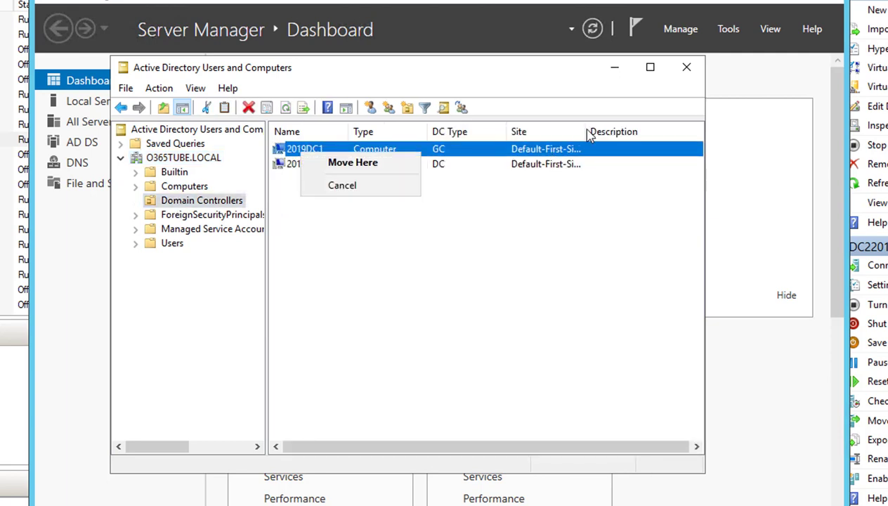
left_click(352, 162)
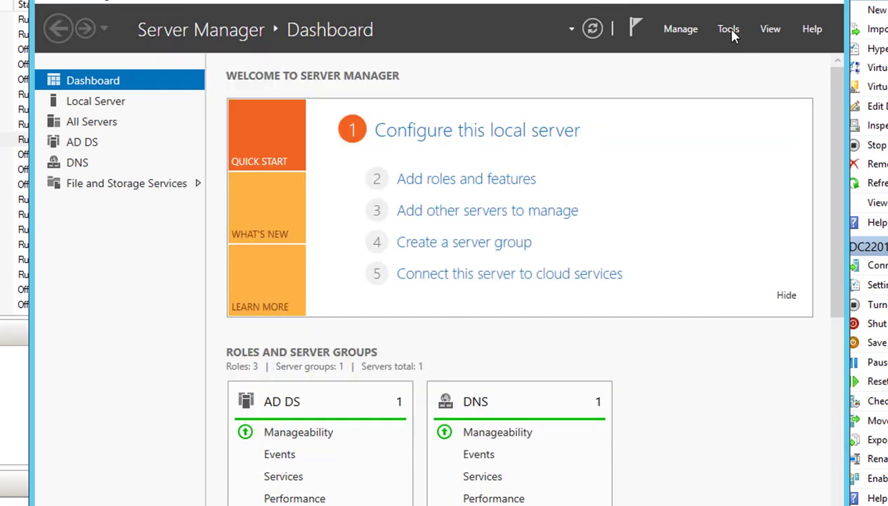
mouse_move(696, 125)
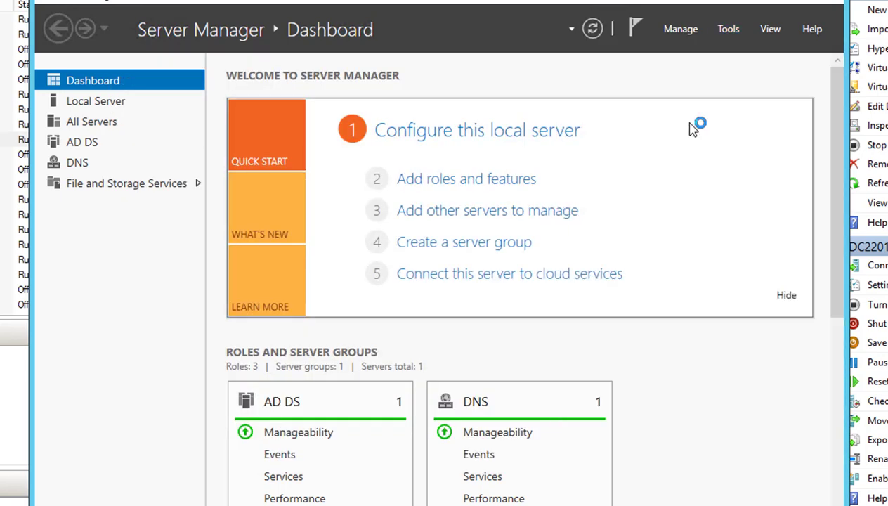
mouse_move(739, 34)
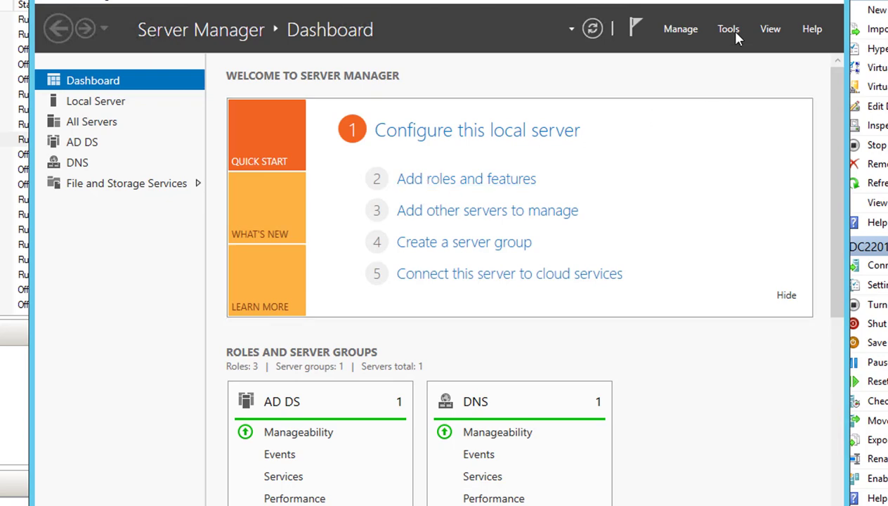
Open Server Manager's Tools list to reach Active Directory Sites and Services.
left_click(728, 28)
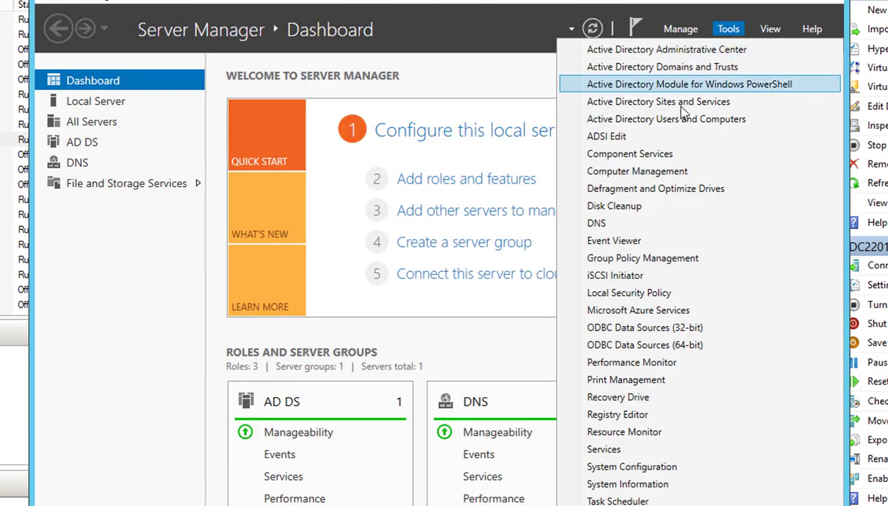
mouse_move(666, 105)
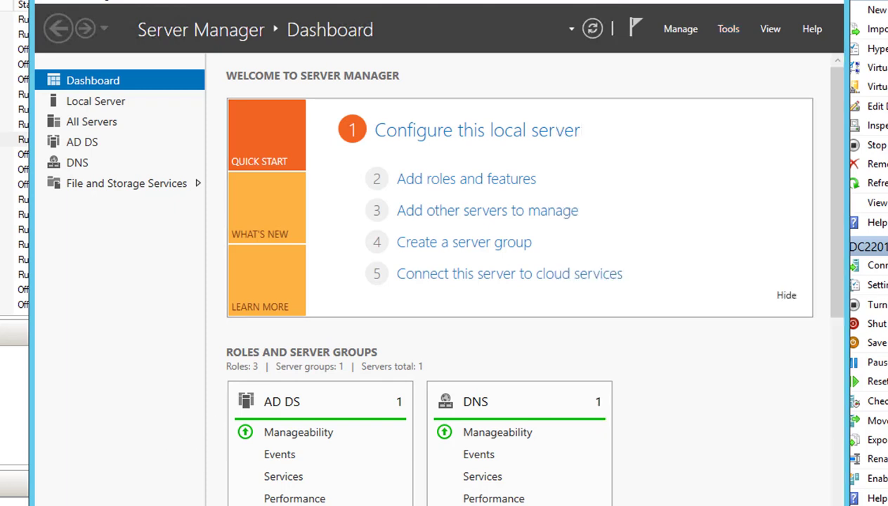
mouse_move(288, 374)
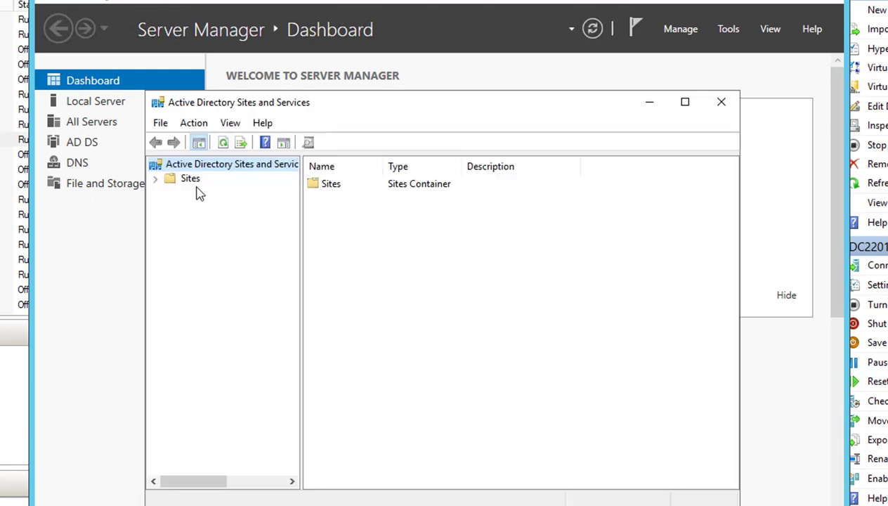
Expand Sites > Default-First-Site-Name > Servers and select 2019DC2, then 2019DC1.
left_click(155, 178)
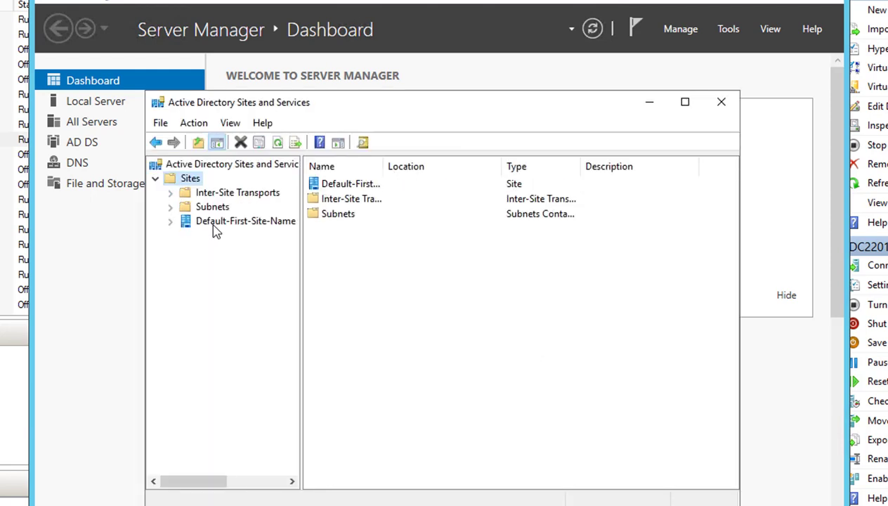
left_click(246, 221)
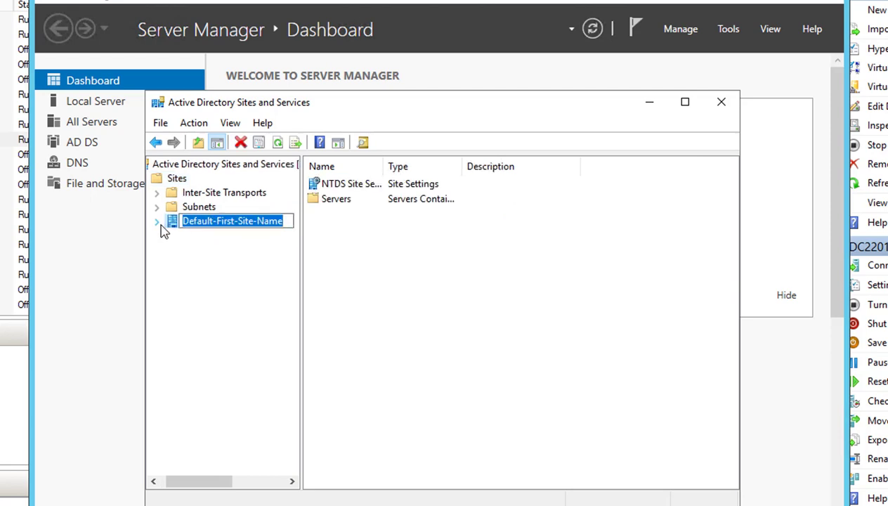
left_click(157, 220)
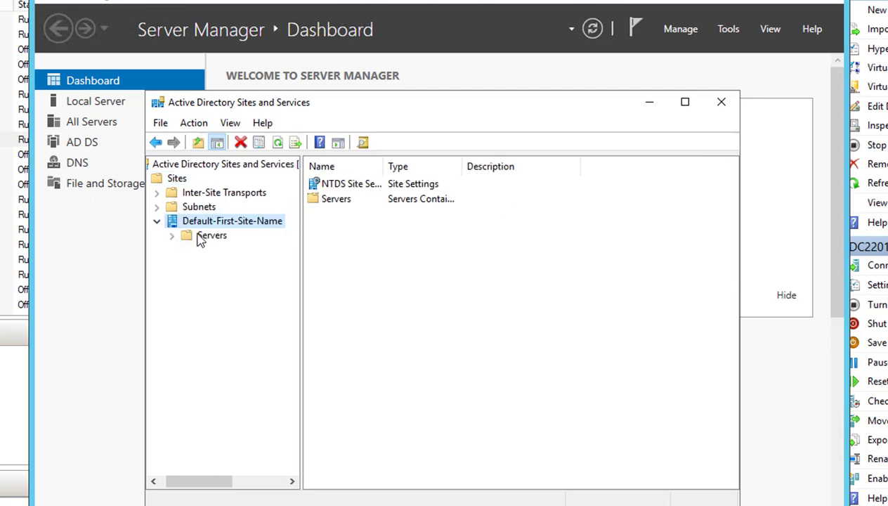
left_click(212, 235)
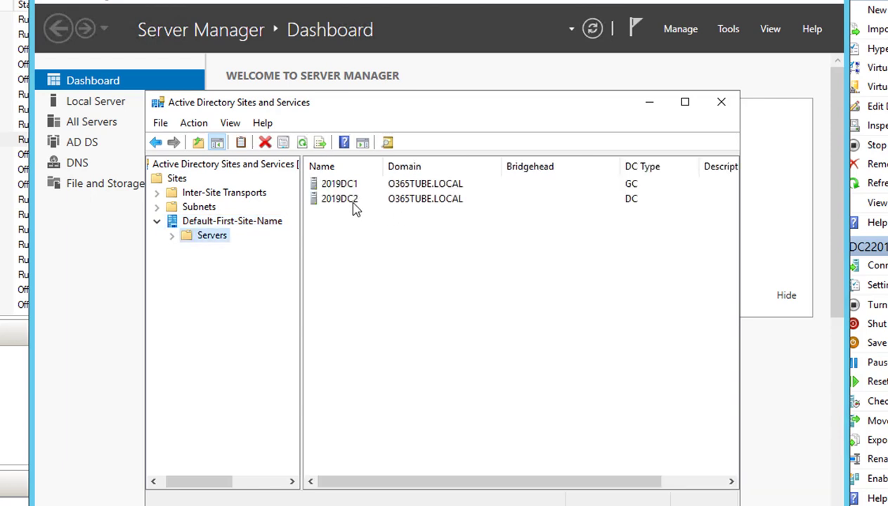
left_click(344, 198)
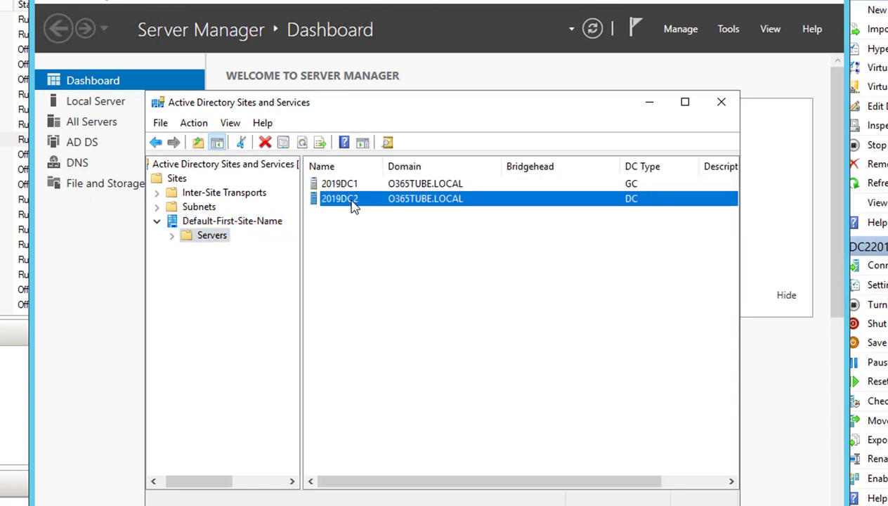
mouse_move(384, 217)
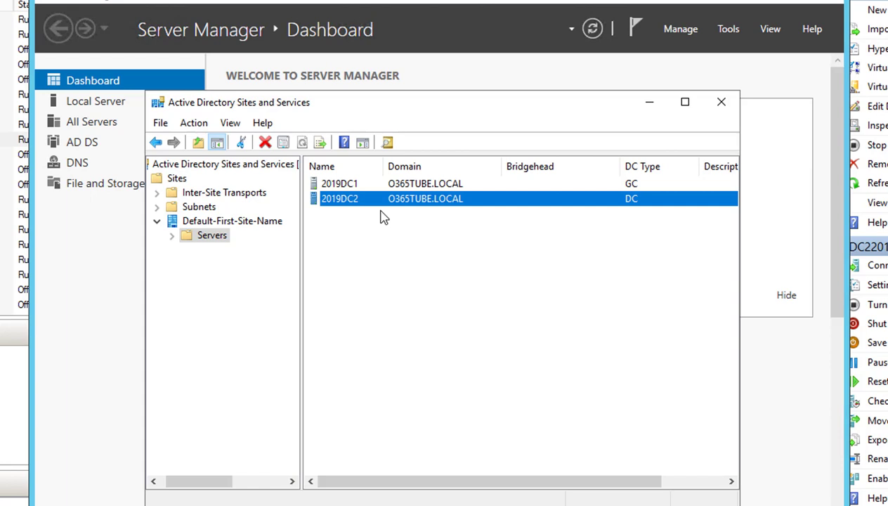
mouse_move(363, 189)
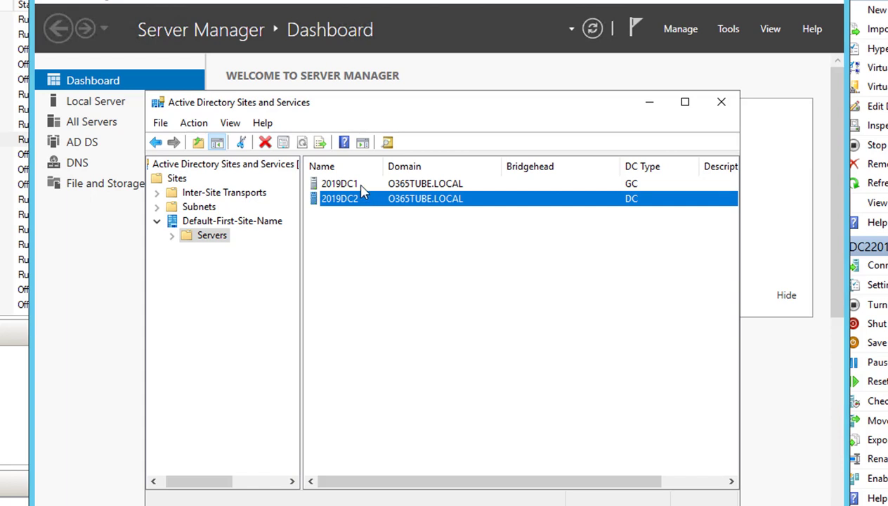
left_click(340, 183)
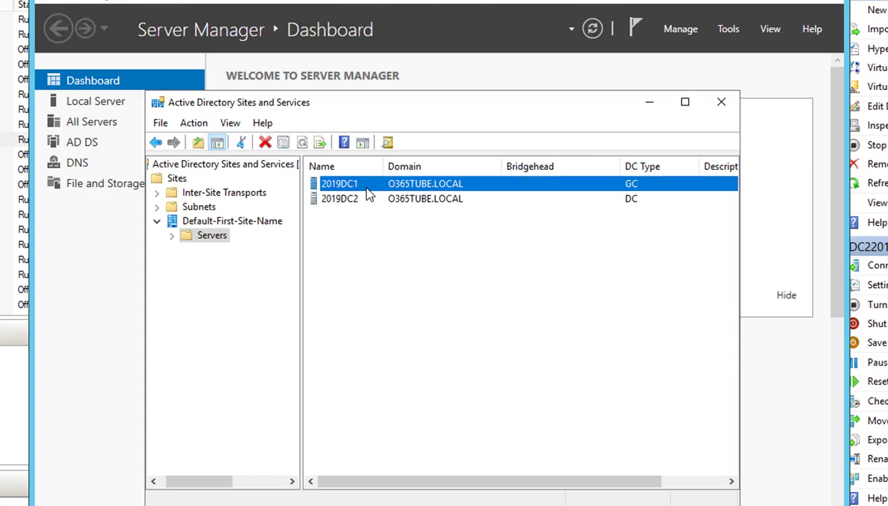
mouse_move(418, 264)
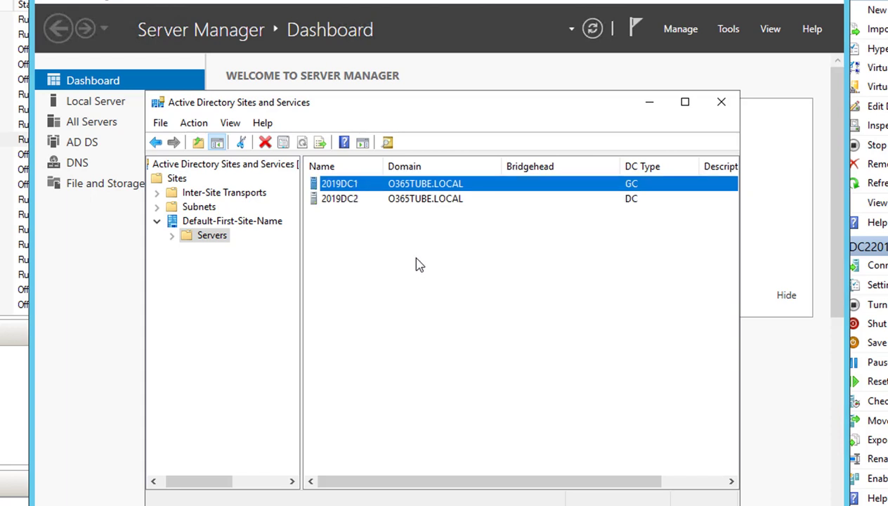